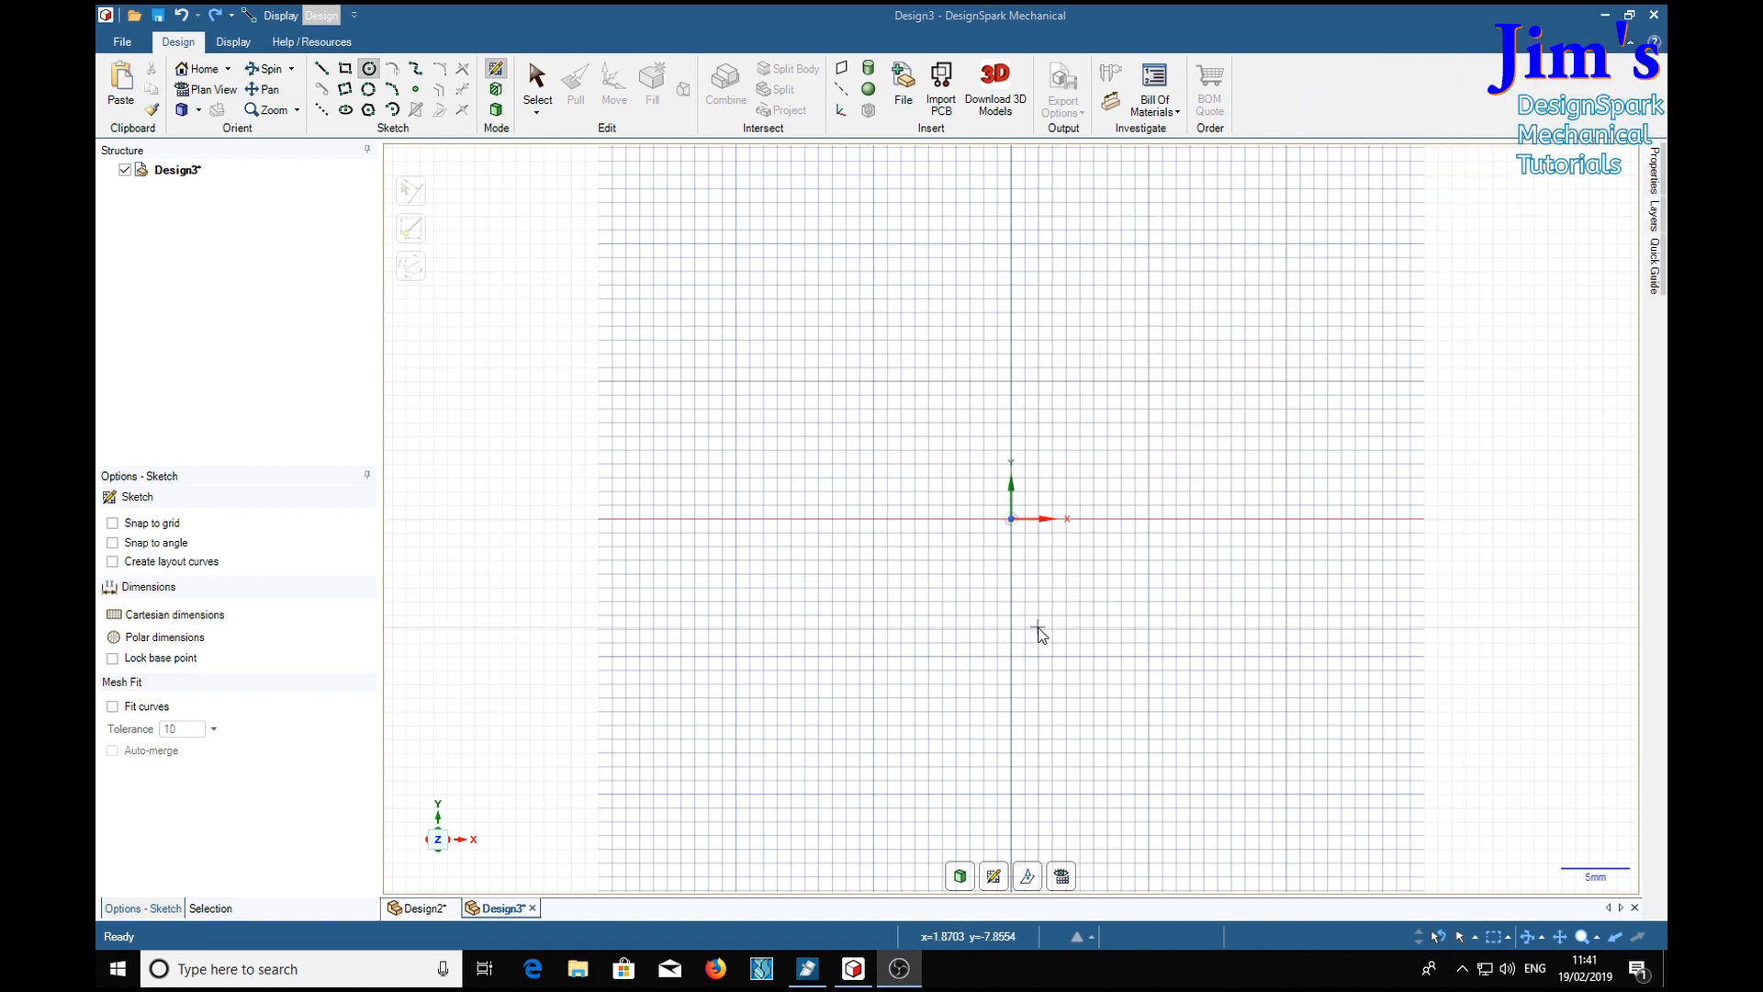
mouse_move(1090, 549)
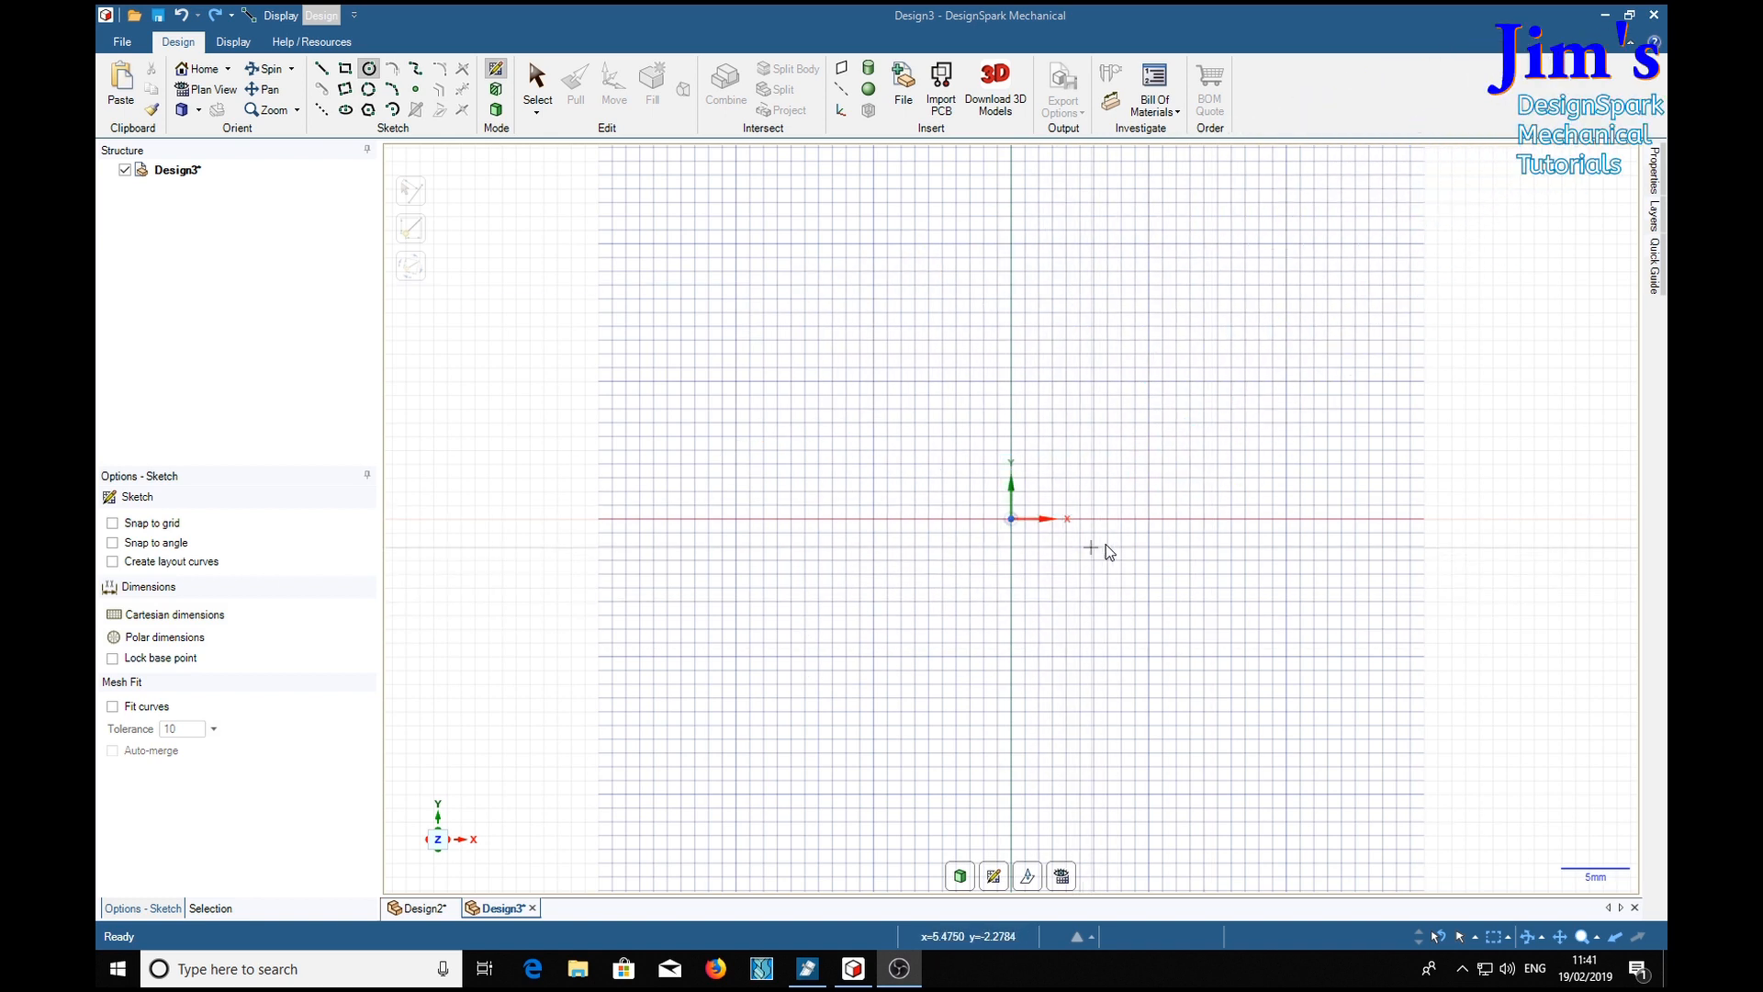
mouse_move(1007, 620)
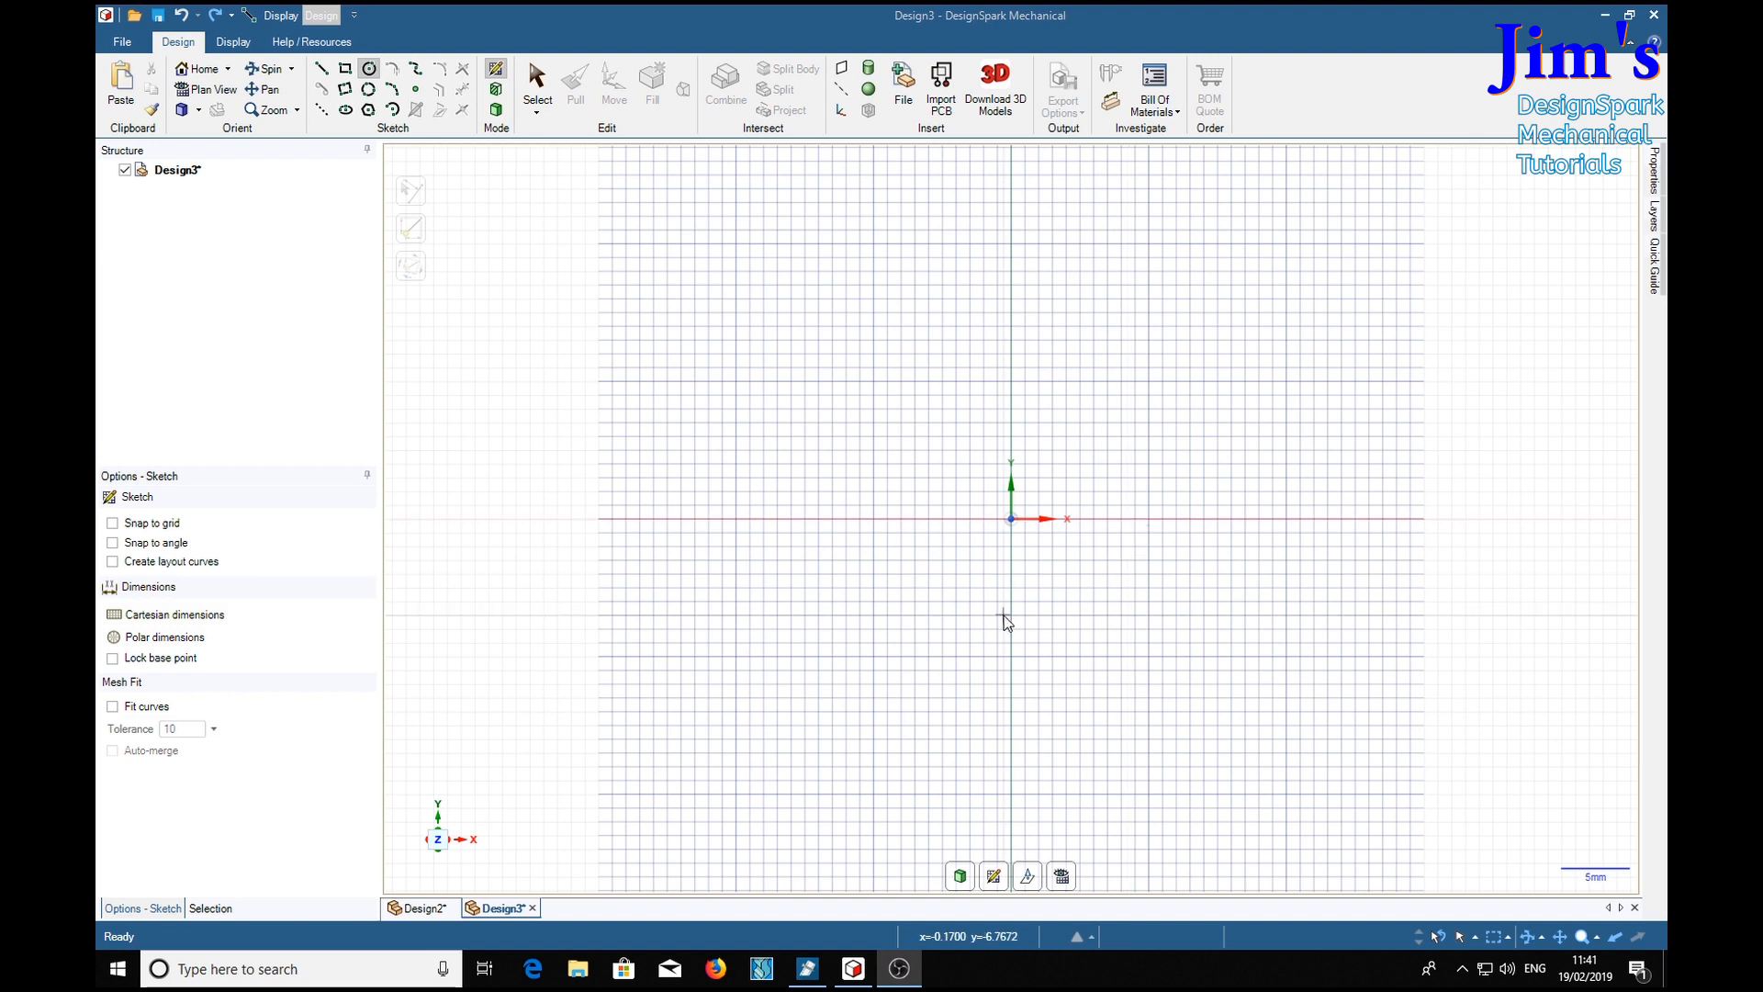
mouse_move(461, 200)
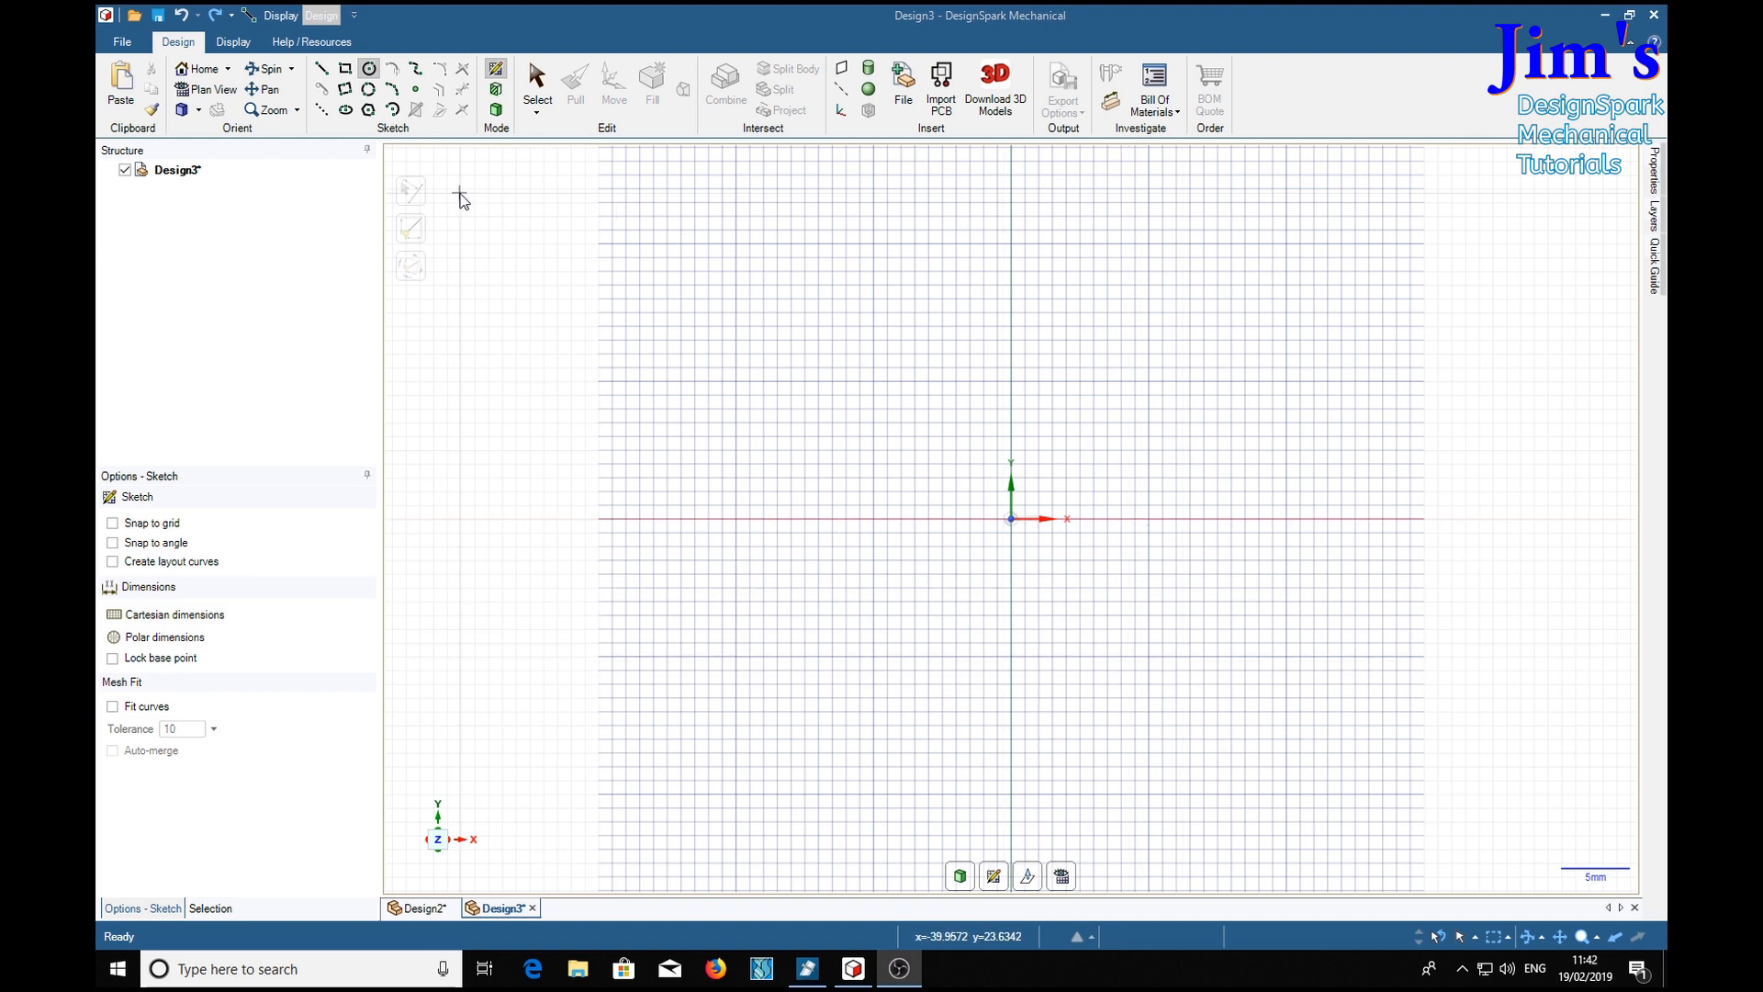
mouse_move(1011, 523)
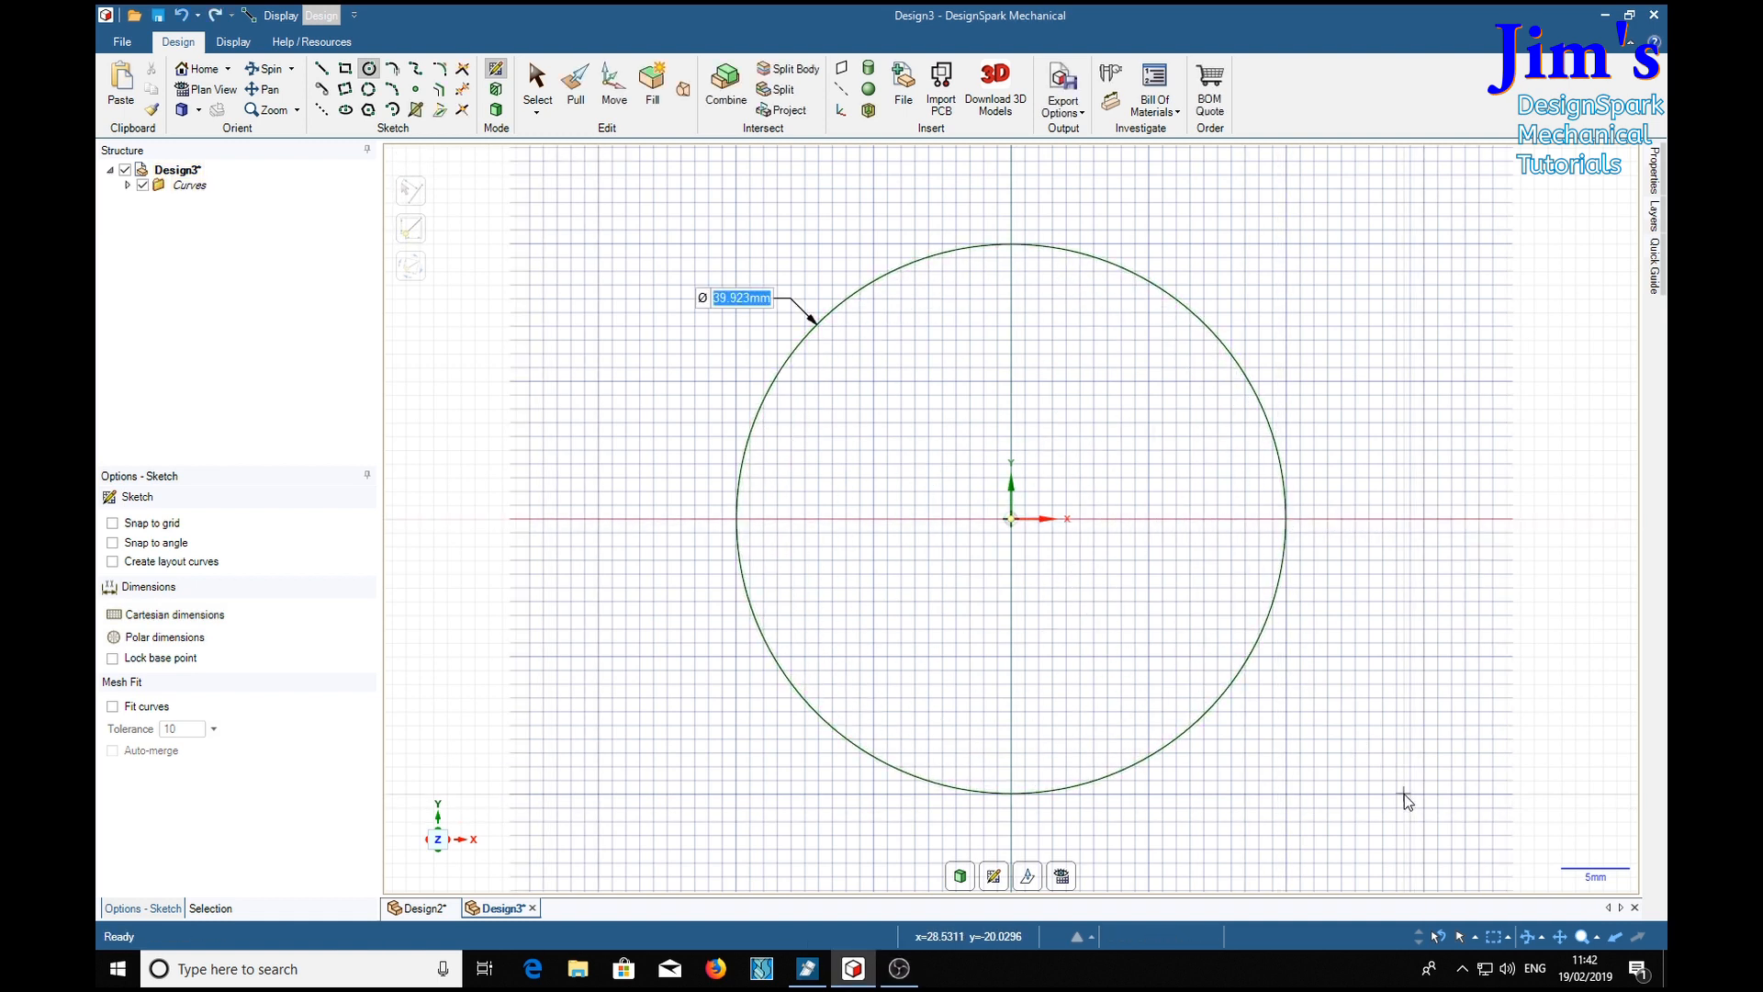
- Leave sketch mode and pull the circular face up into a solid disc about 4.3 mm thick
left_click(575, 85)
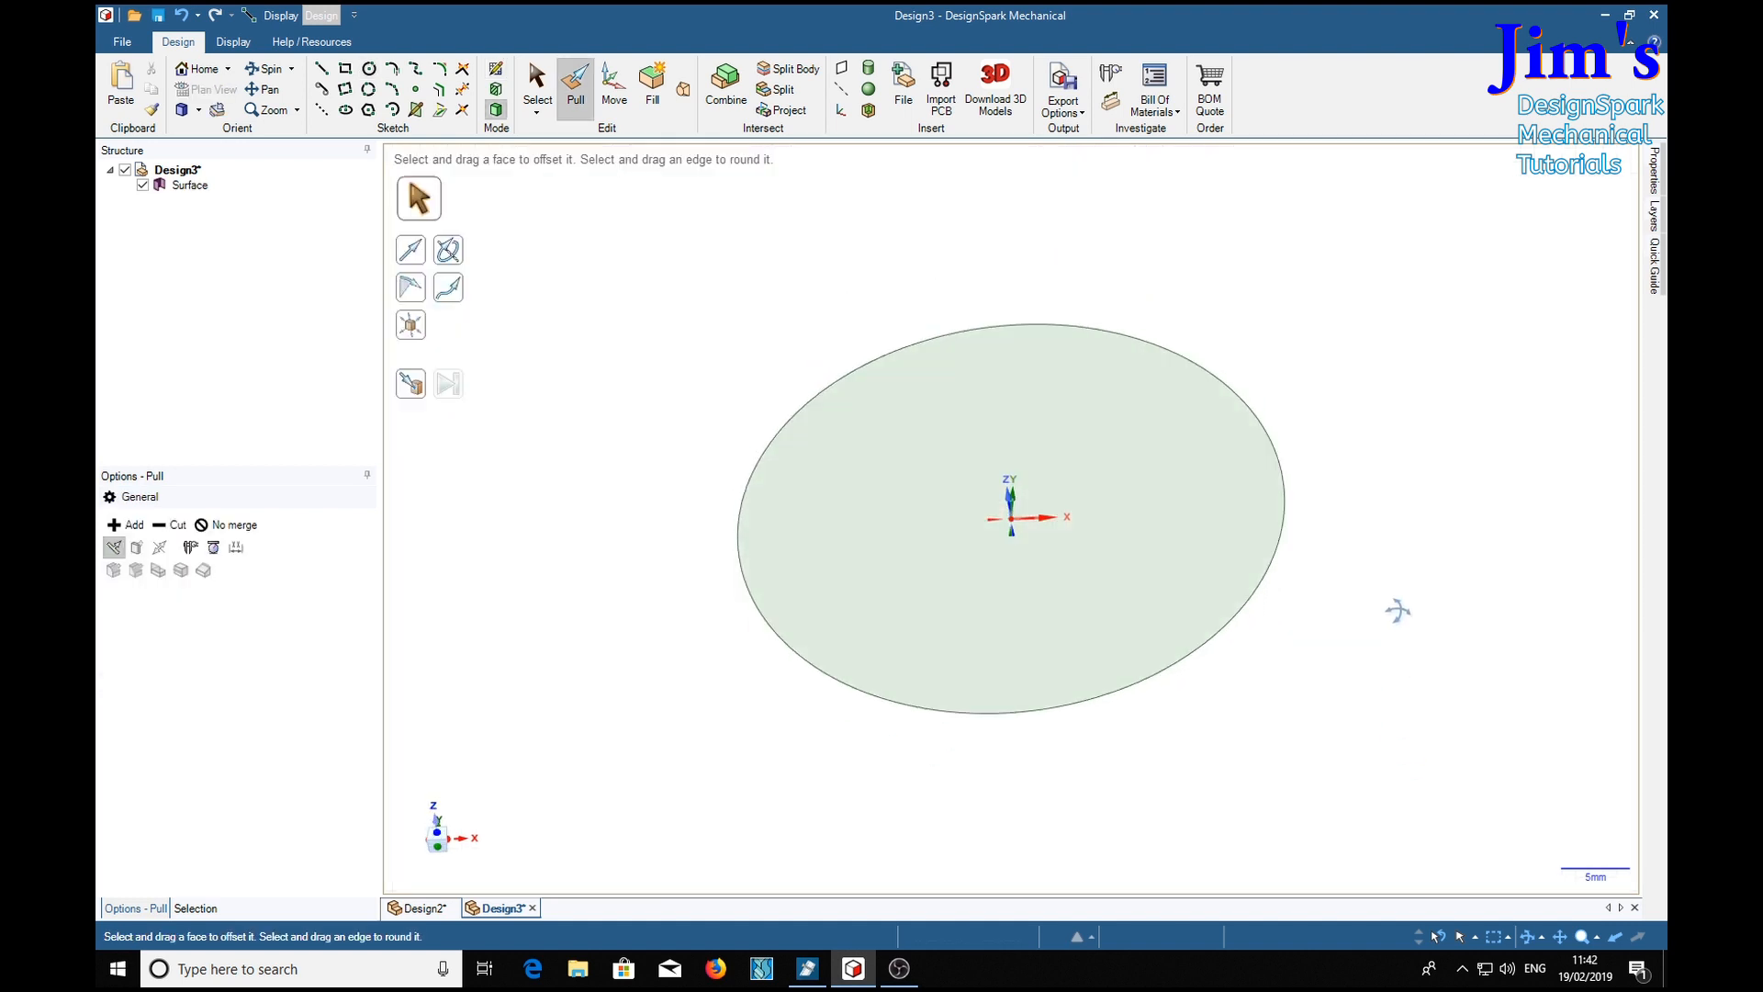
left_click(1008, 516)
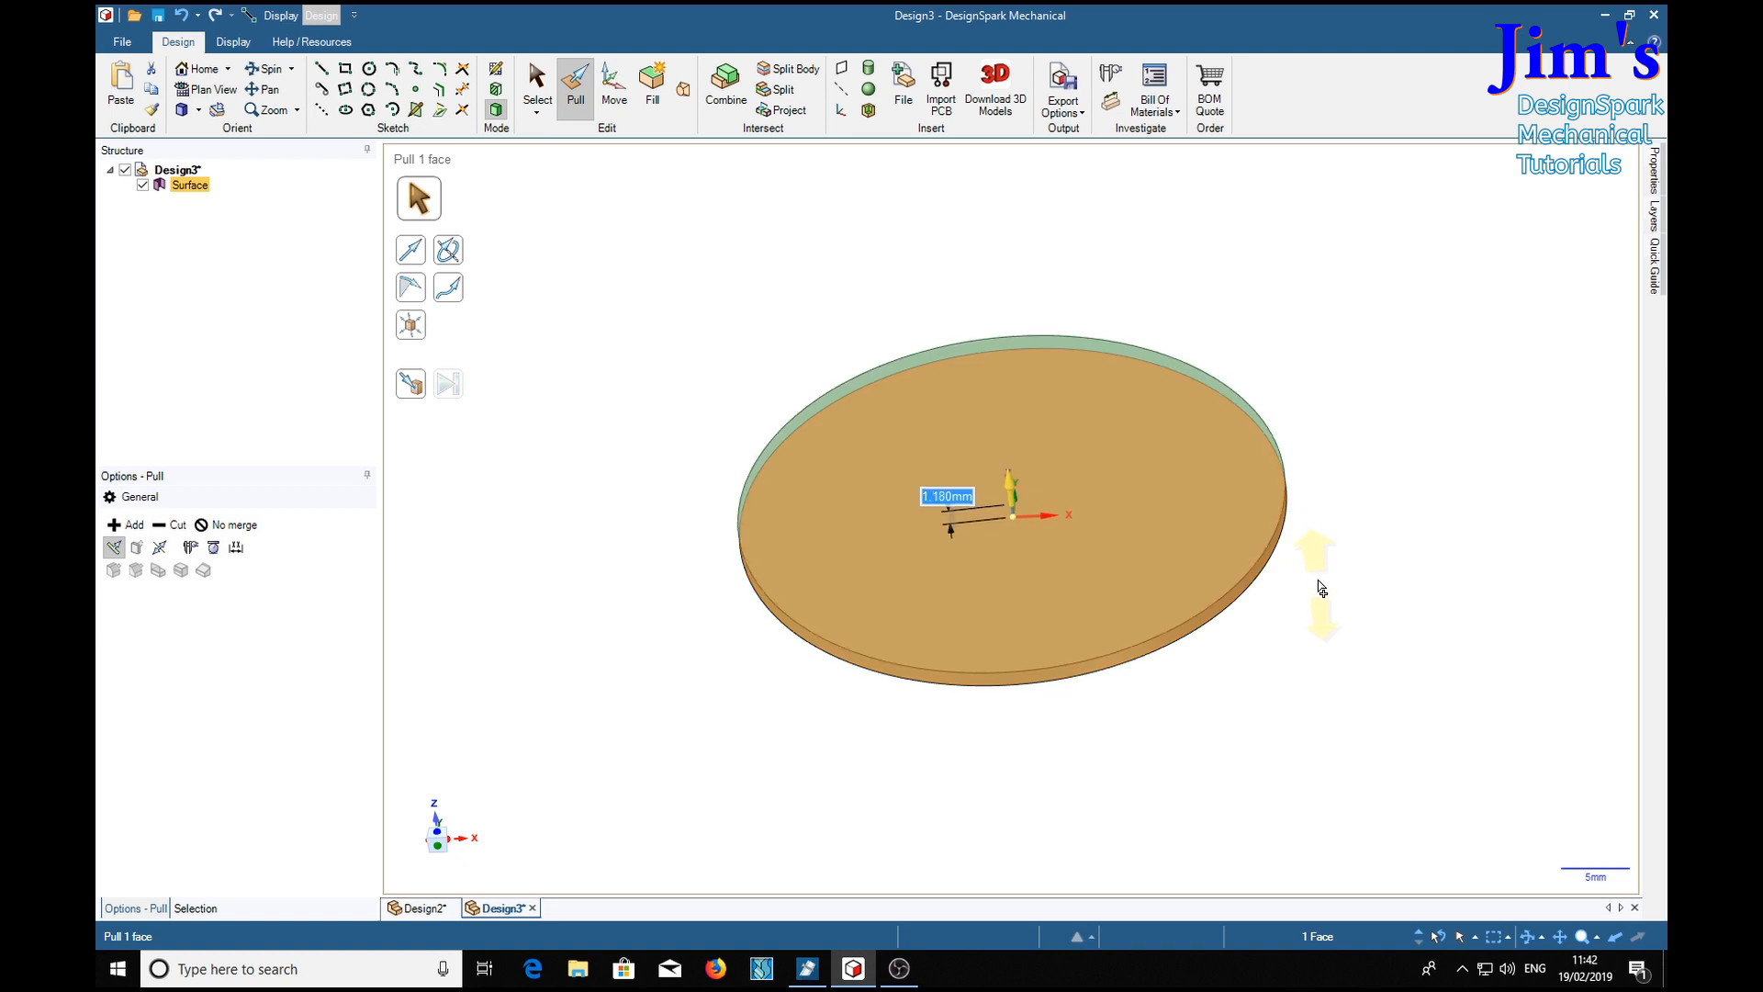
left_click_drag(1316, 551, 1007, 787)
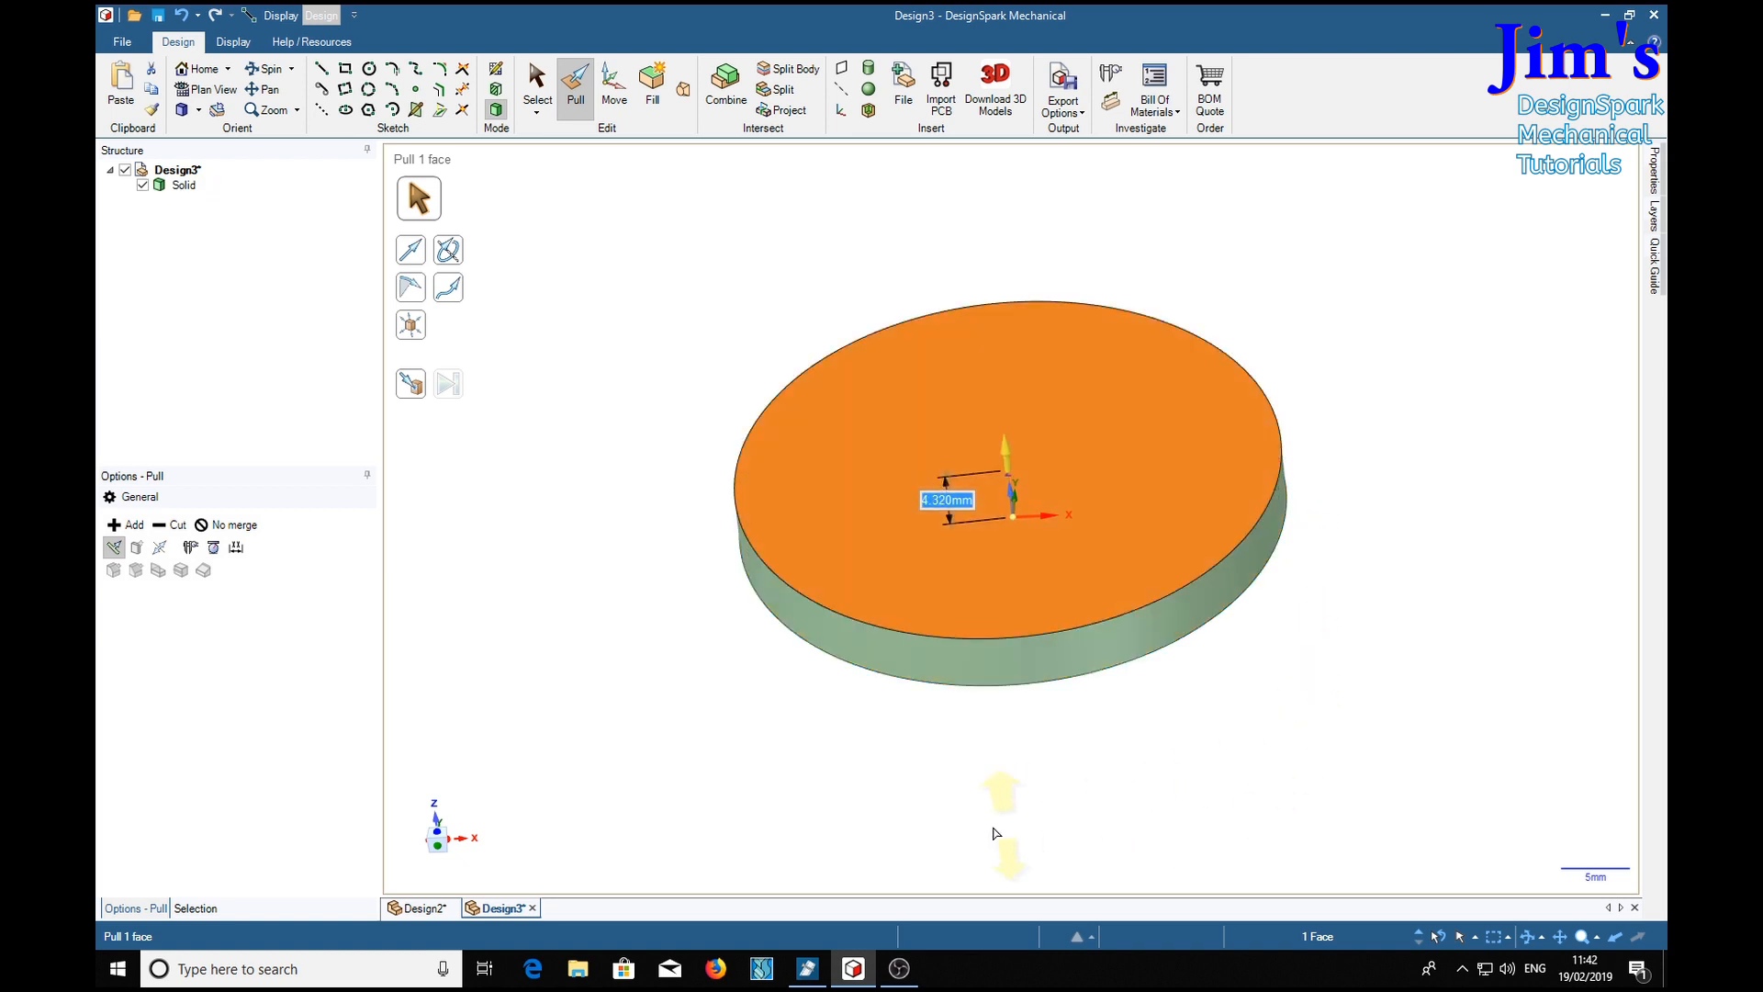
mouse_move(1022, 829)
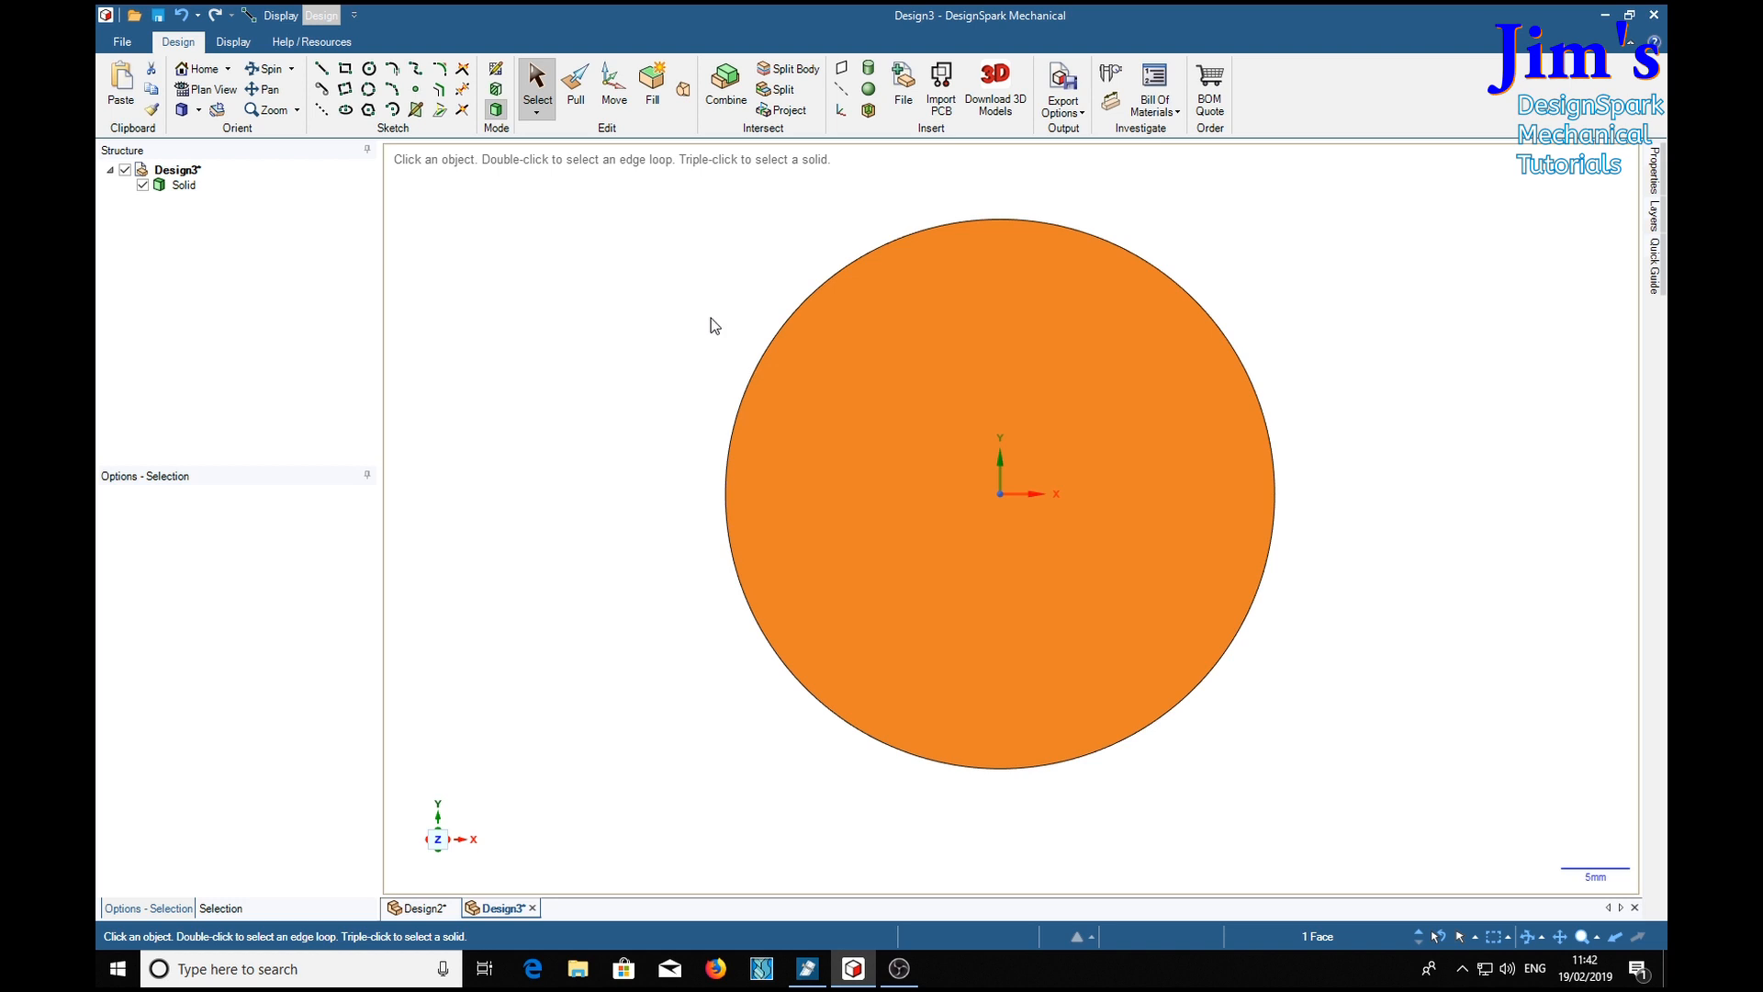
- Sketch a corner-sized hexagon centred at the origin with its corners reaching the disc rim
left_click(366, 109)
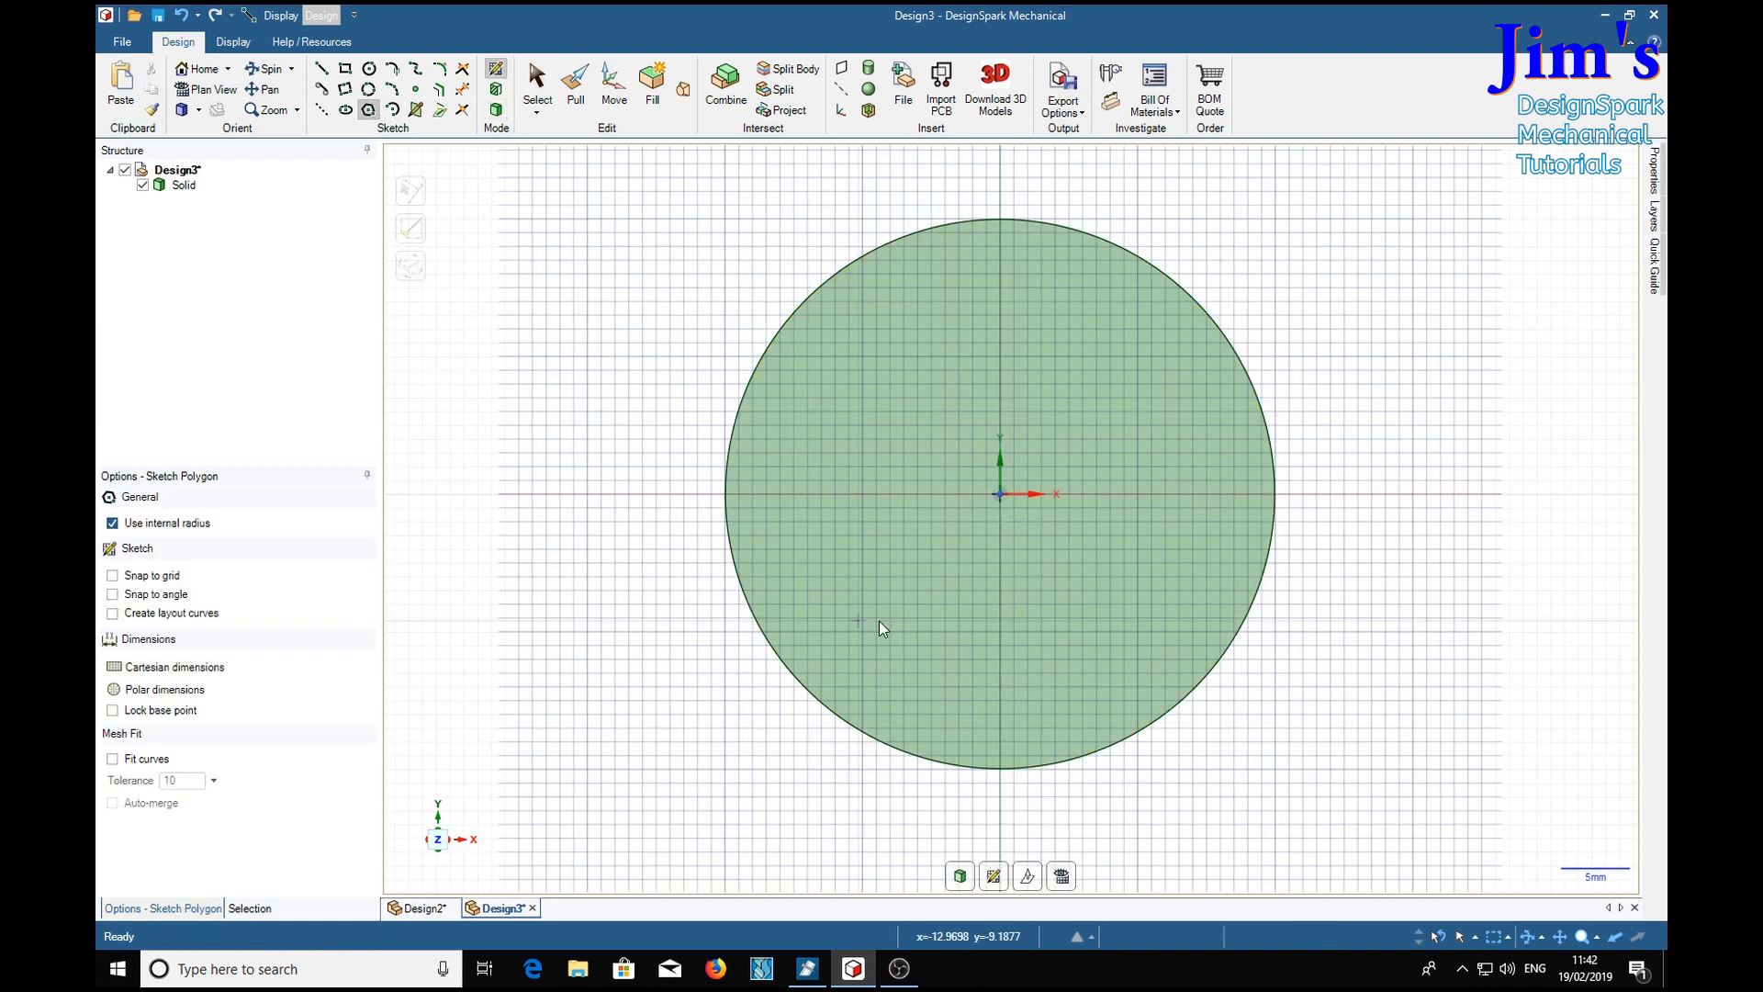
mouse_move(1201, 369)
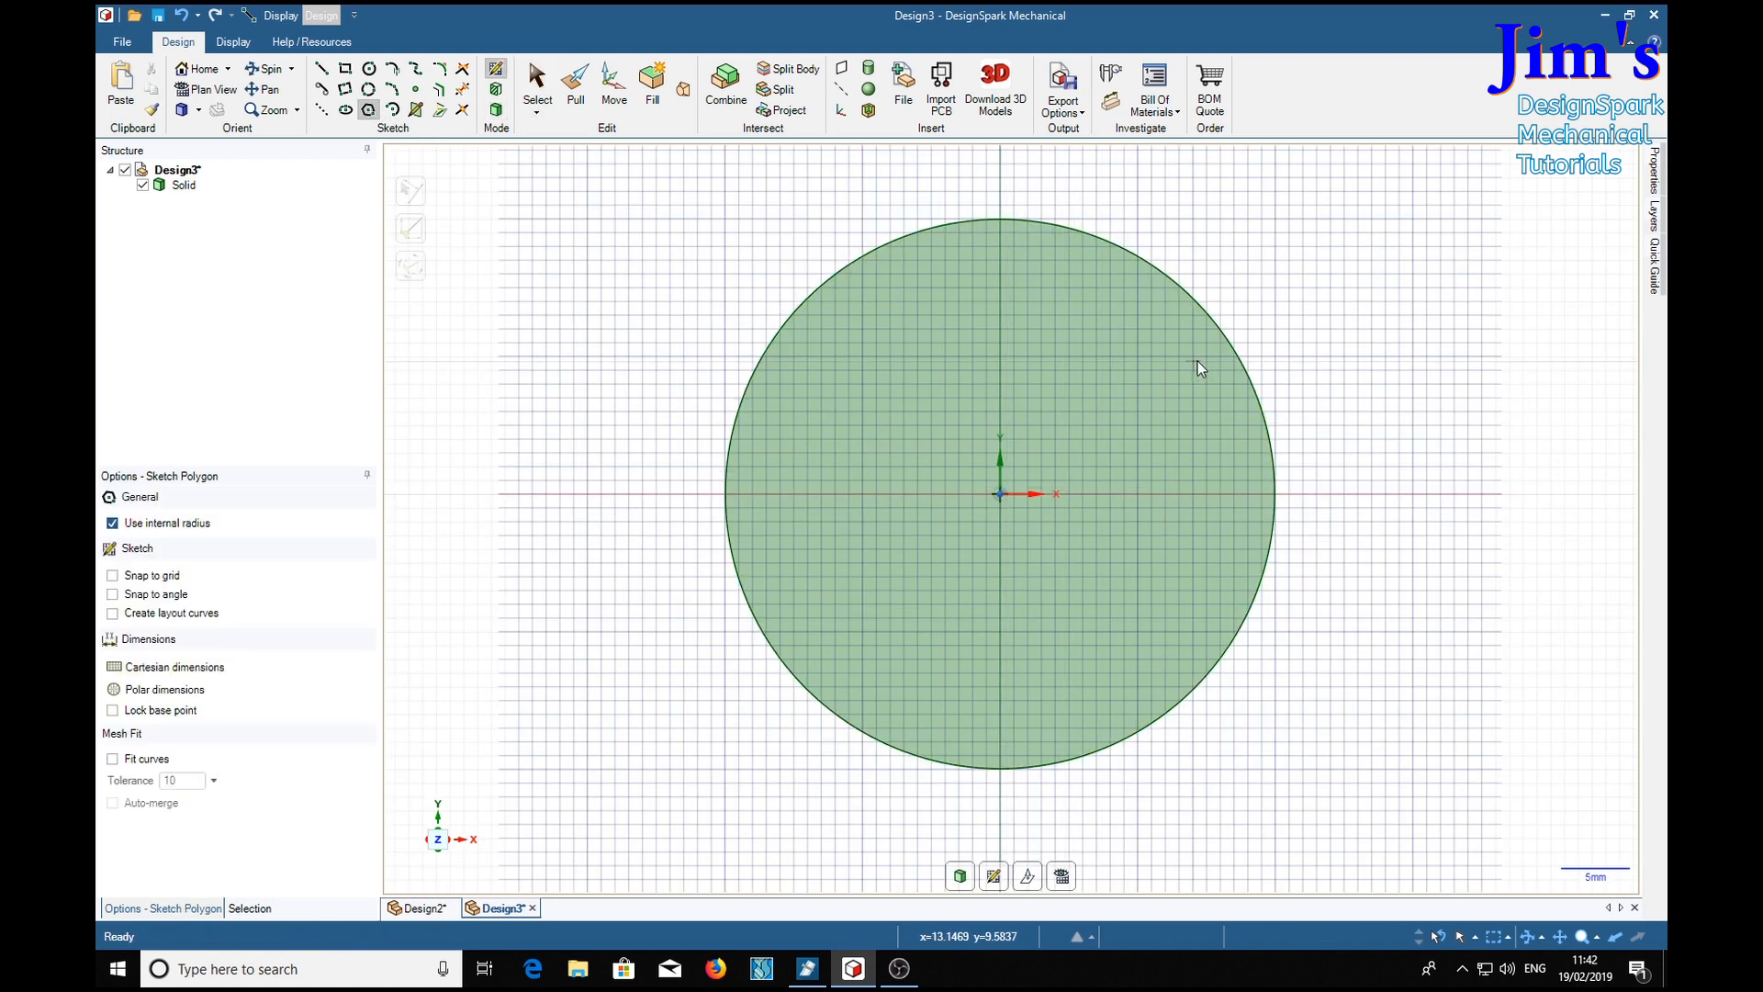
mouse_move(400, 532)
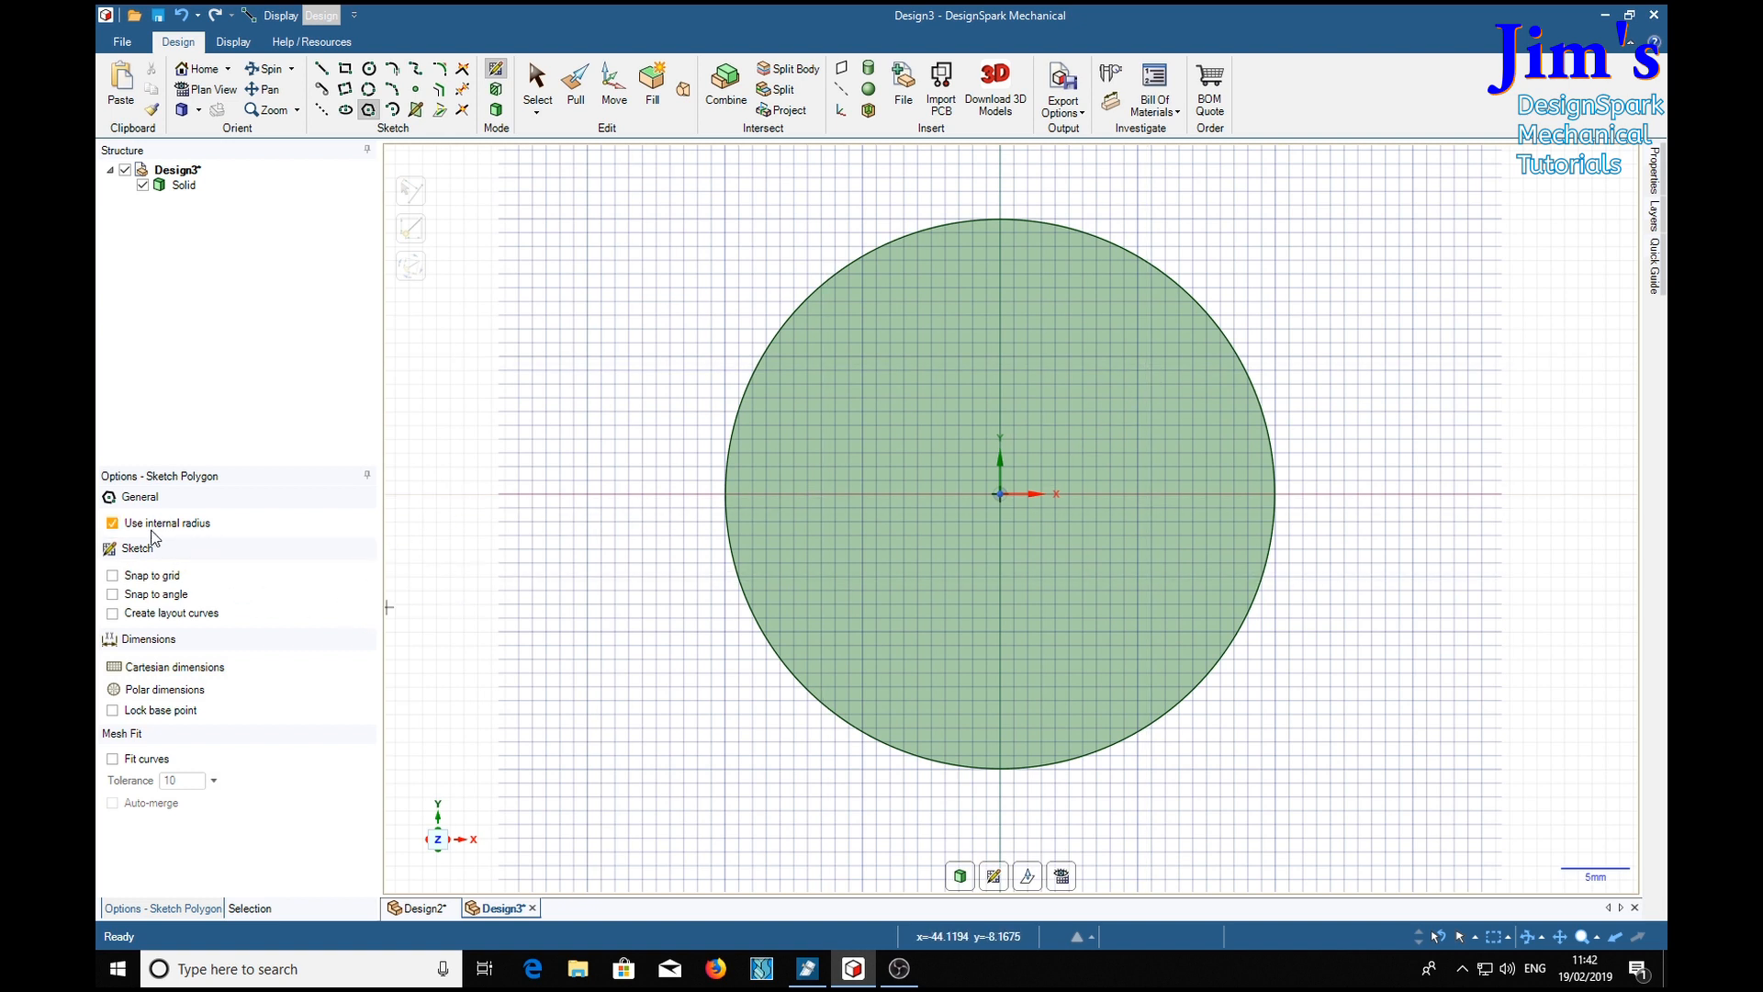
mouse_move(199, 522)
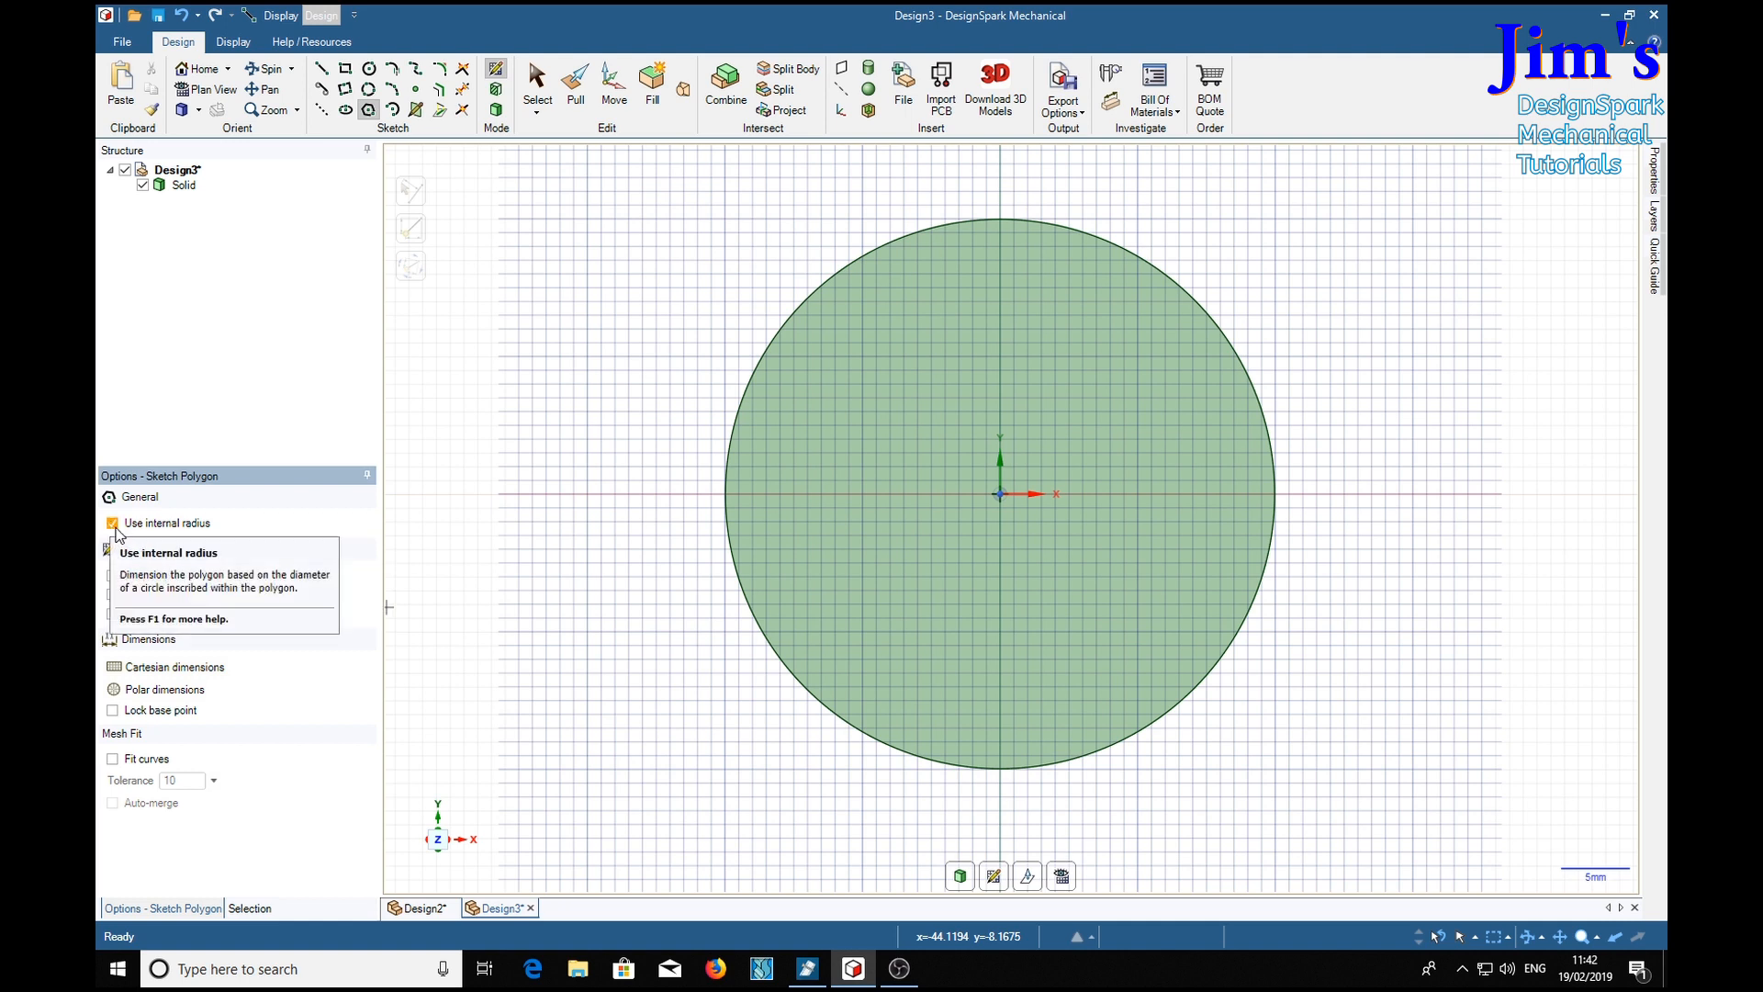
left_click(112, 523)
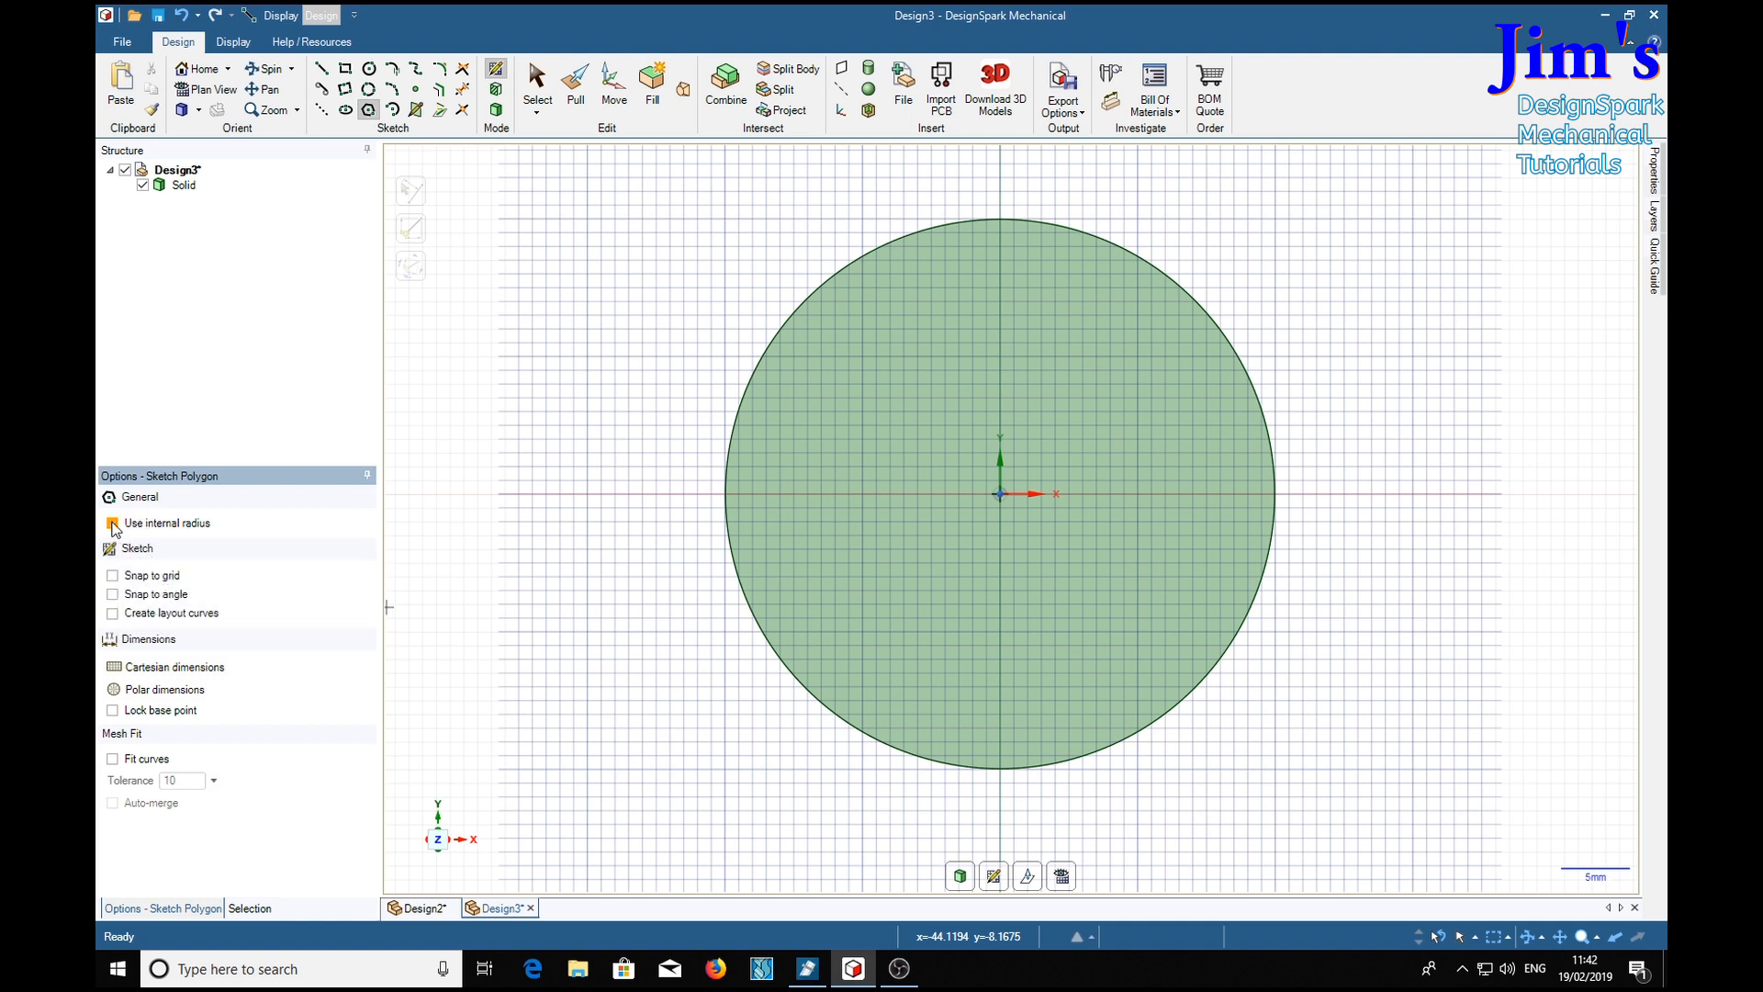
left_click(112, 522)
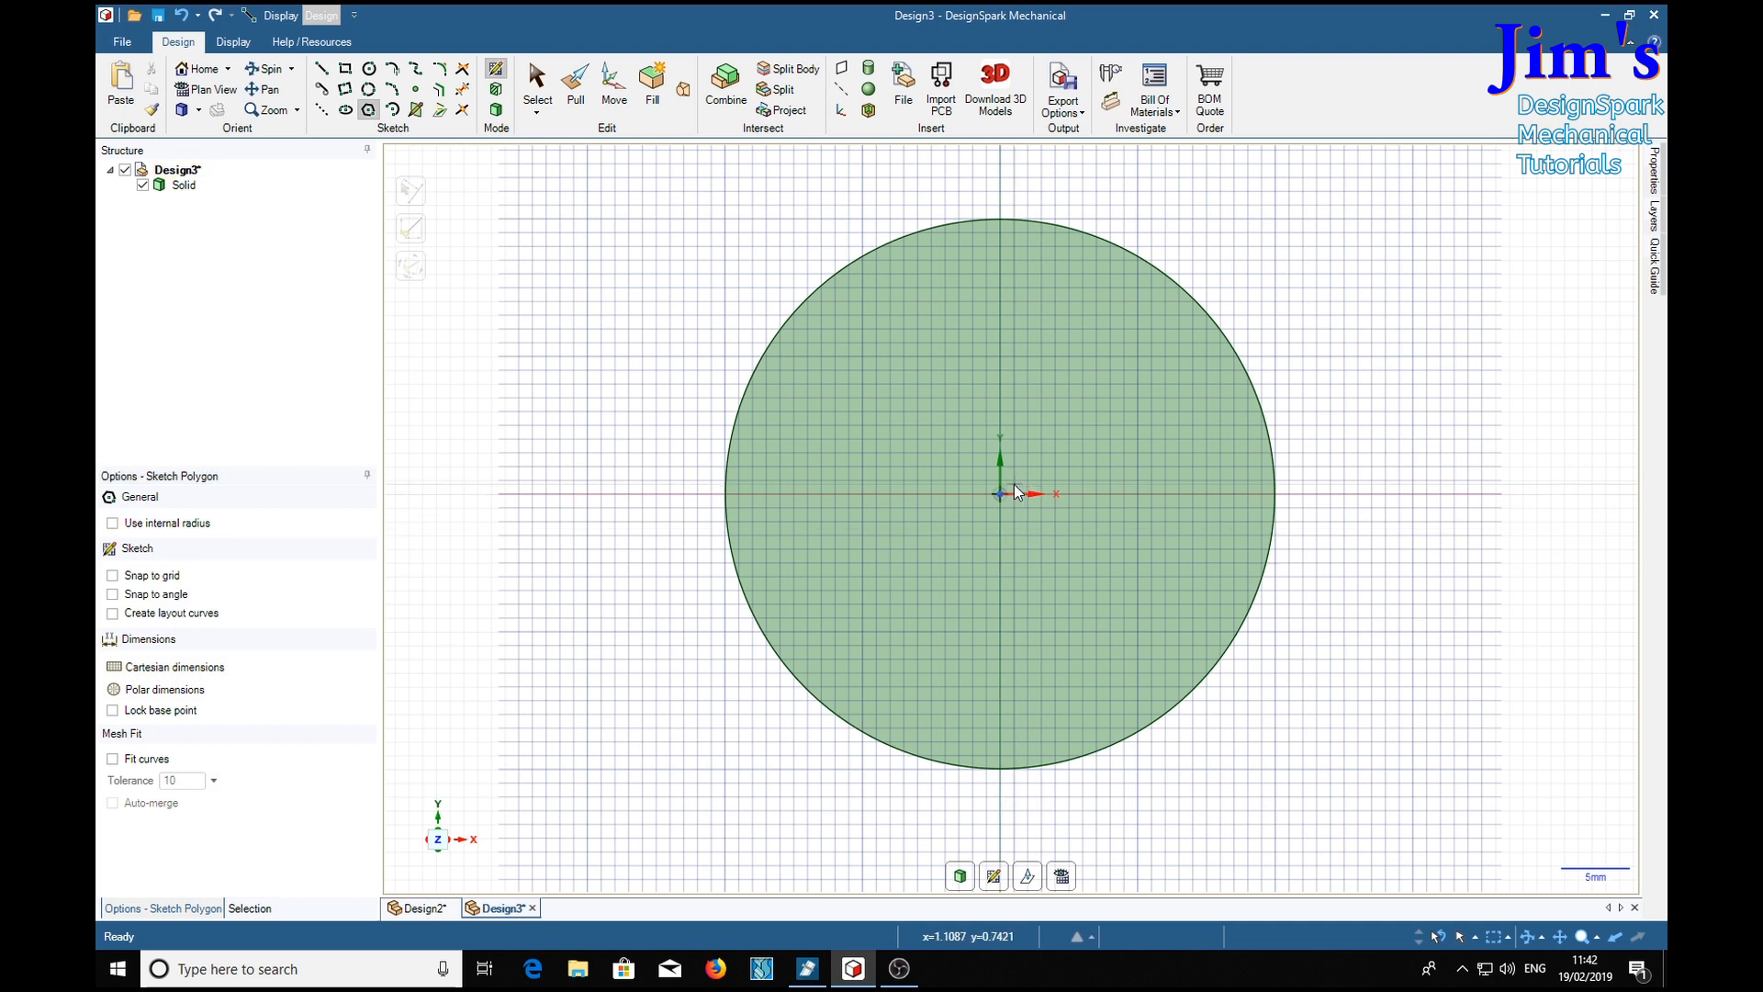
left_click_drag(998, 494, 1130, 358)
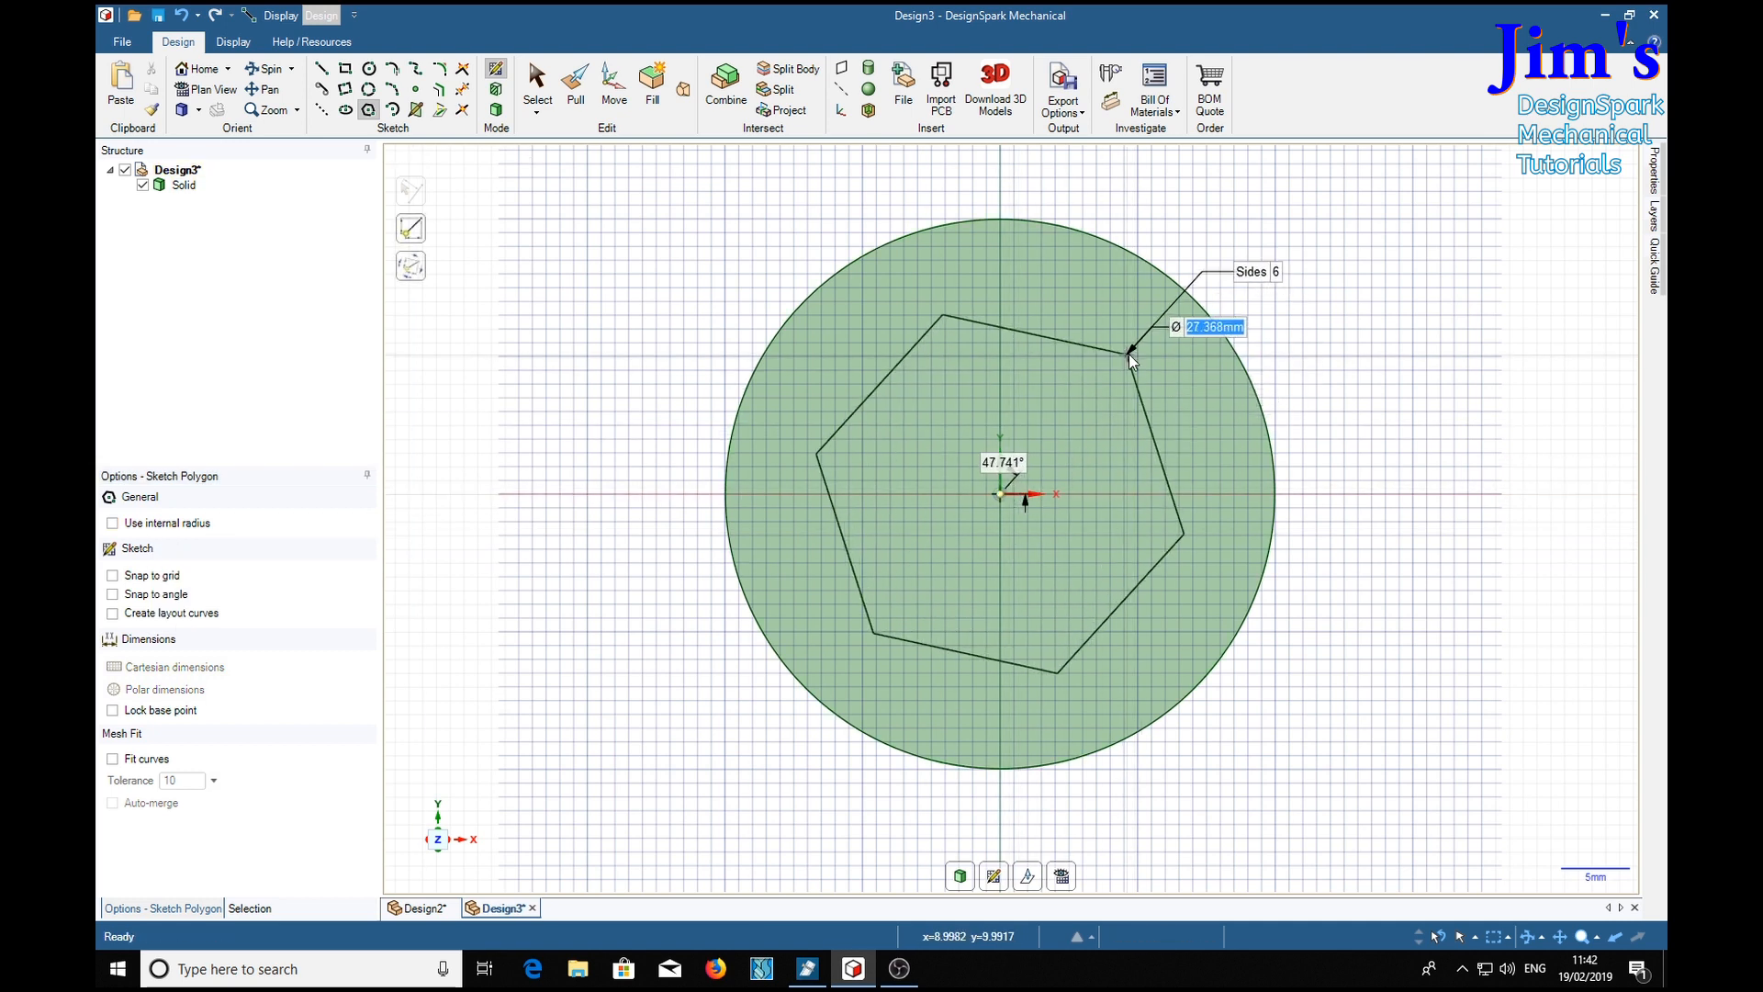
left_click_drag(1130, 355, 1226, 337)
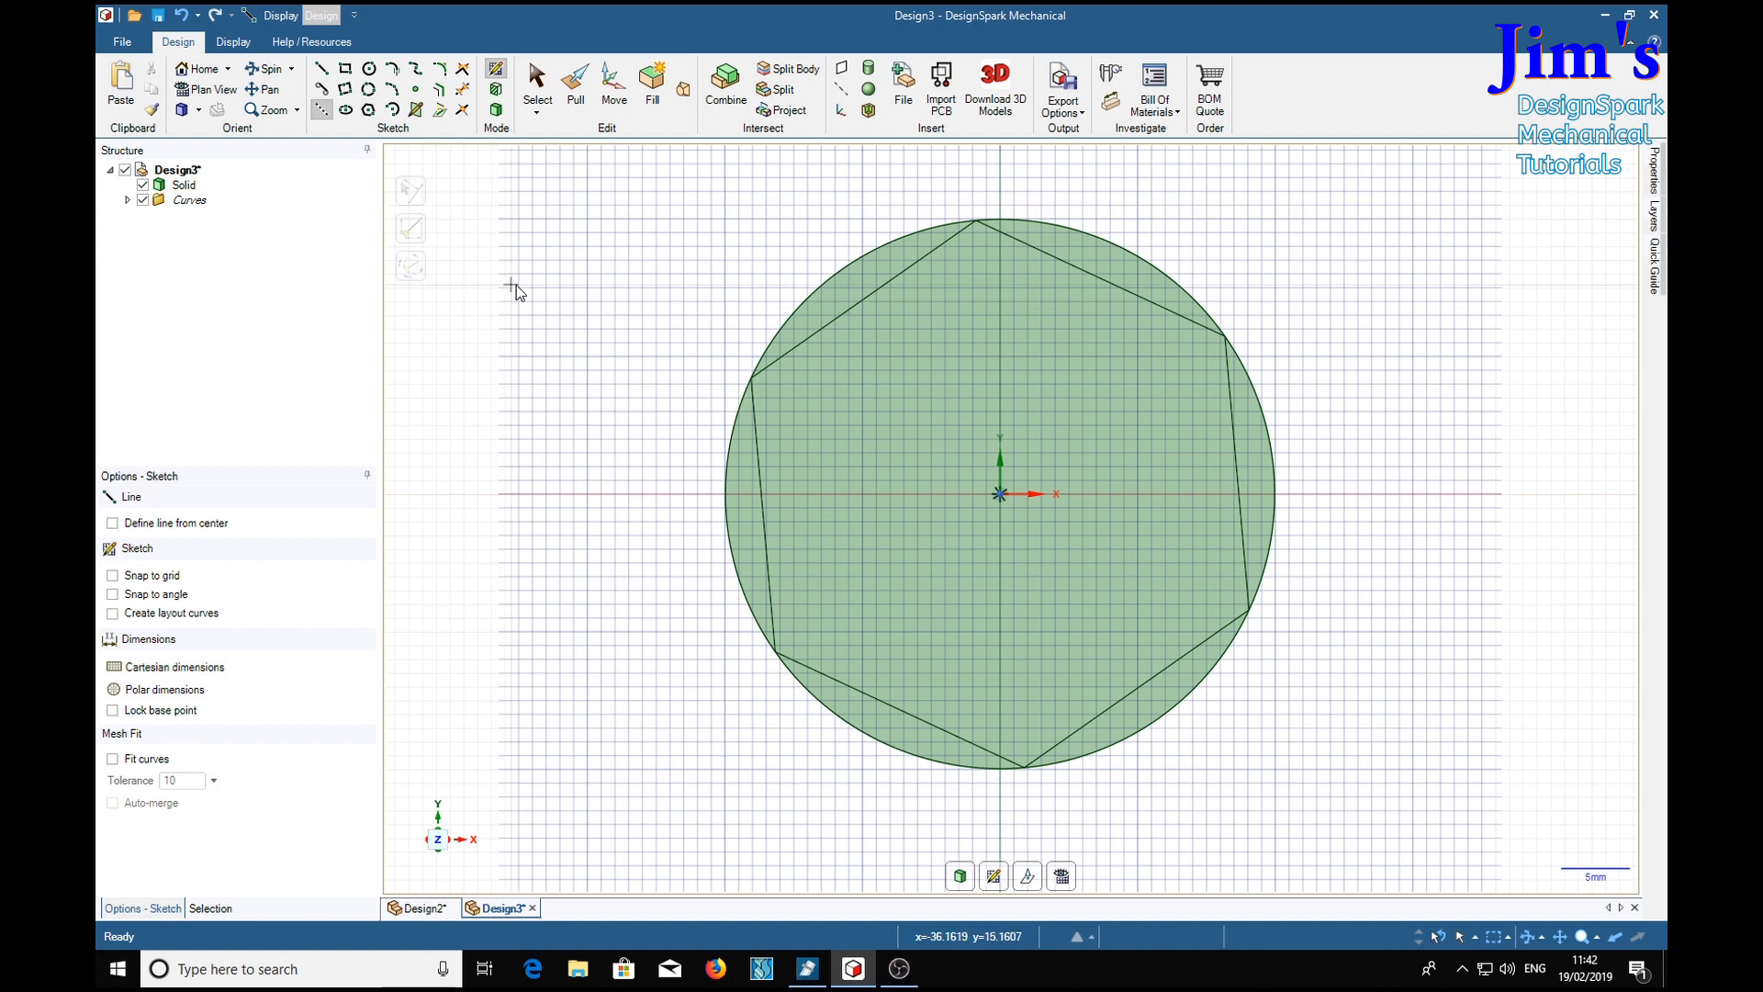
mouse_move(610, 487)
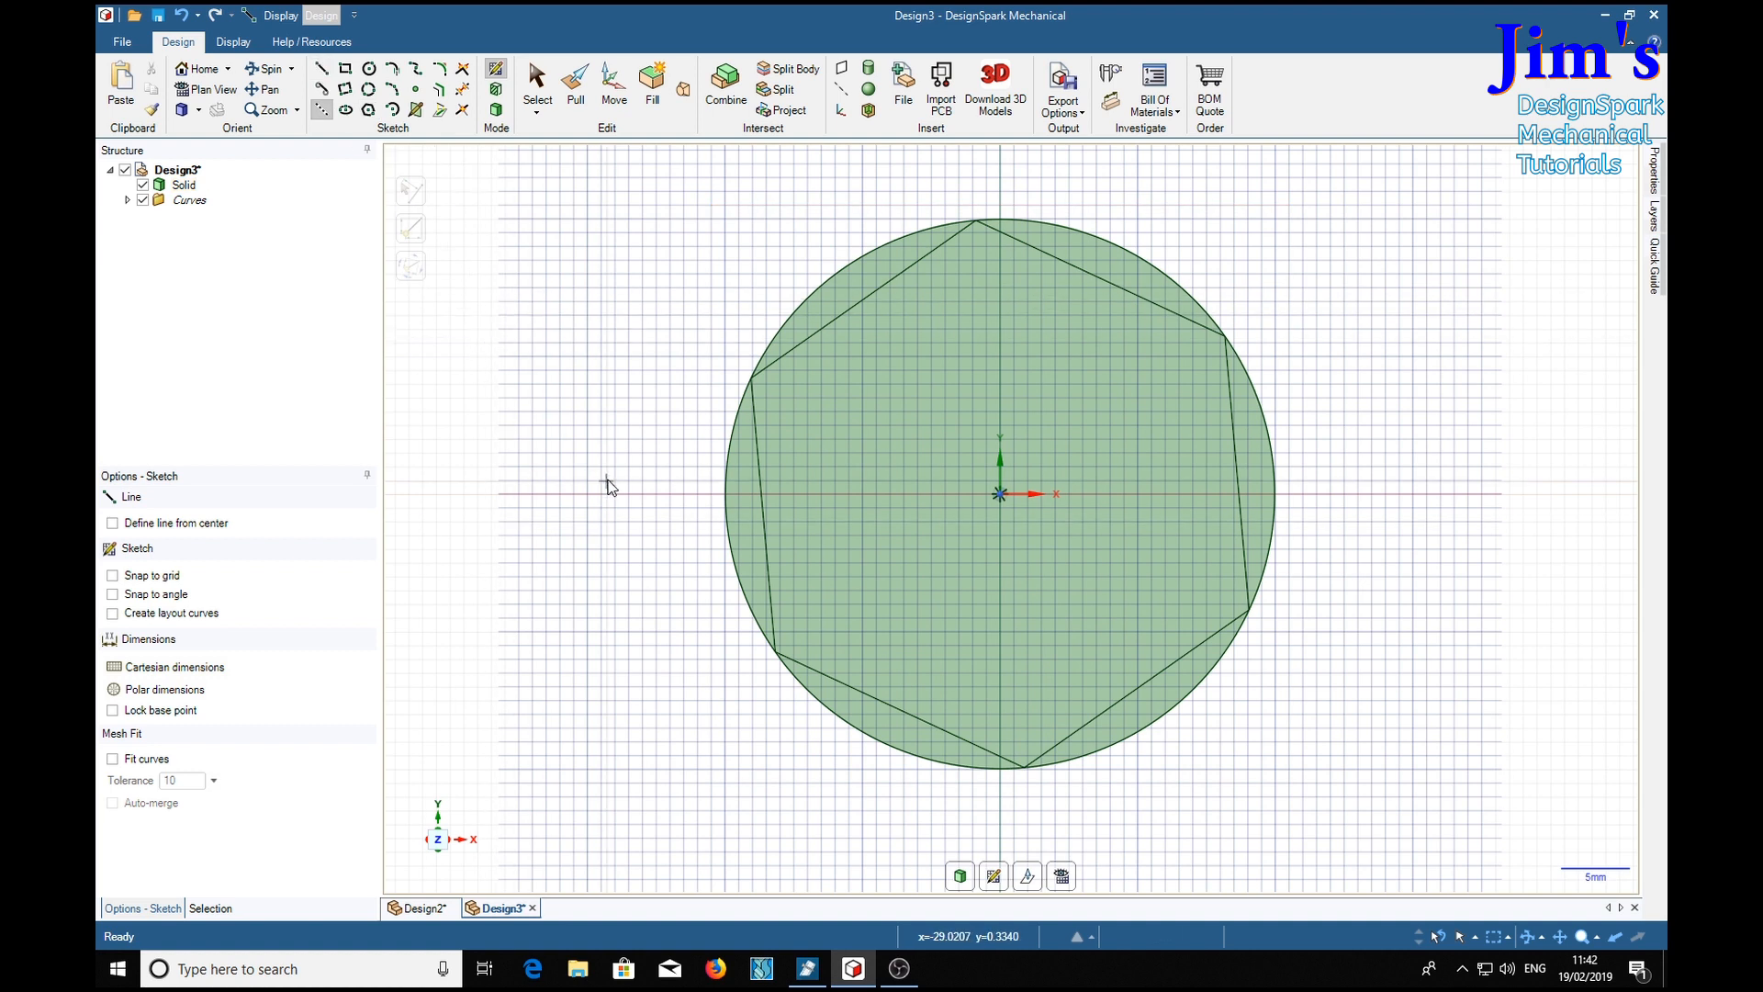
mouse_move(783, 427)
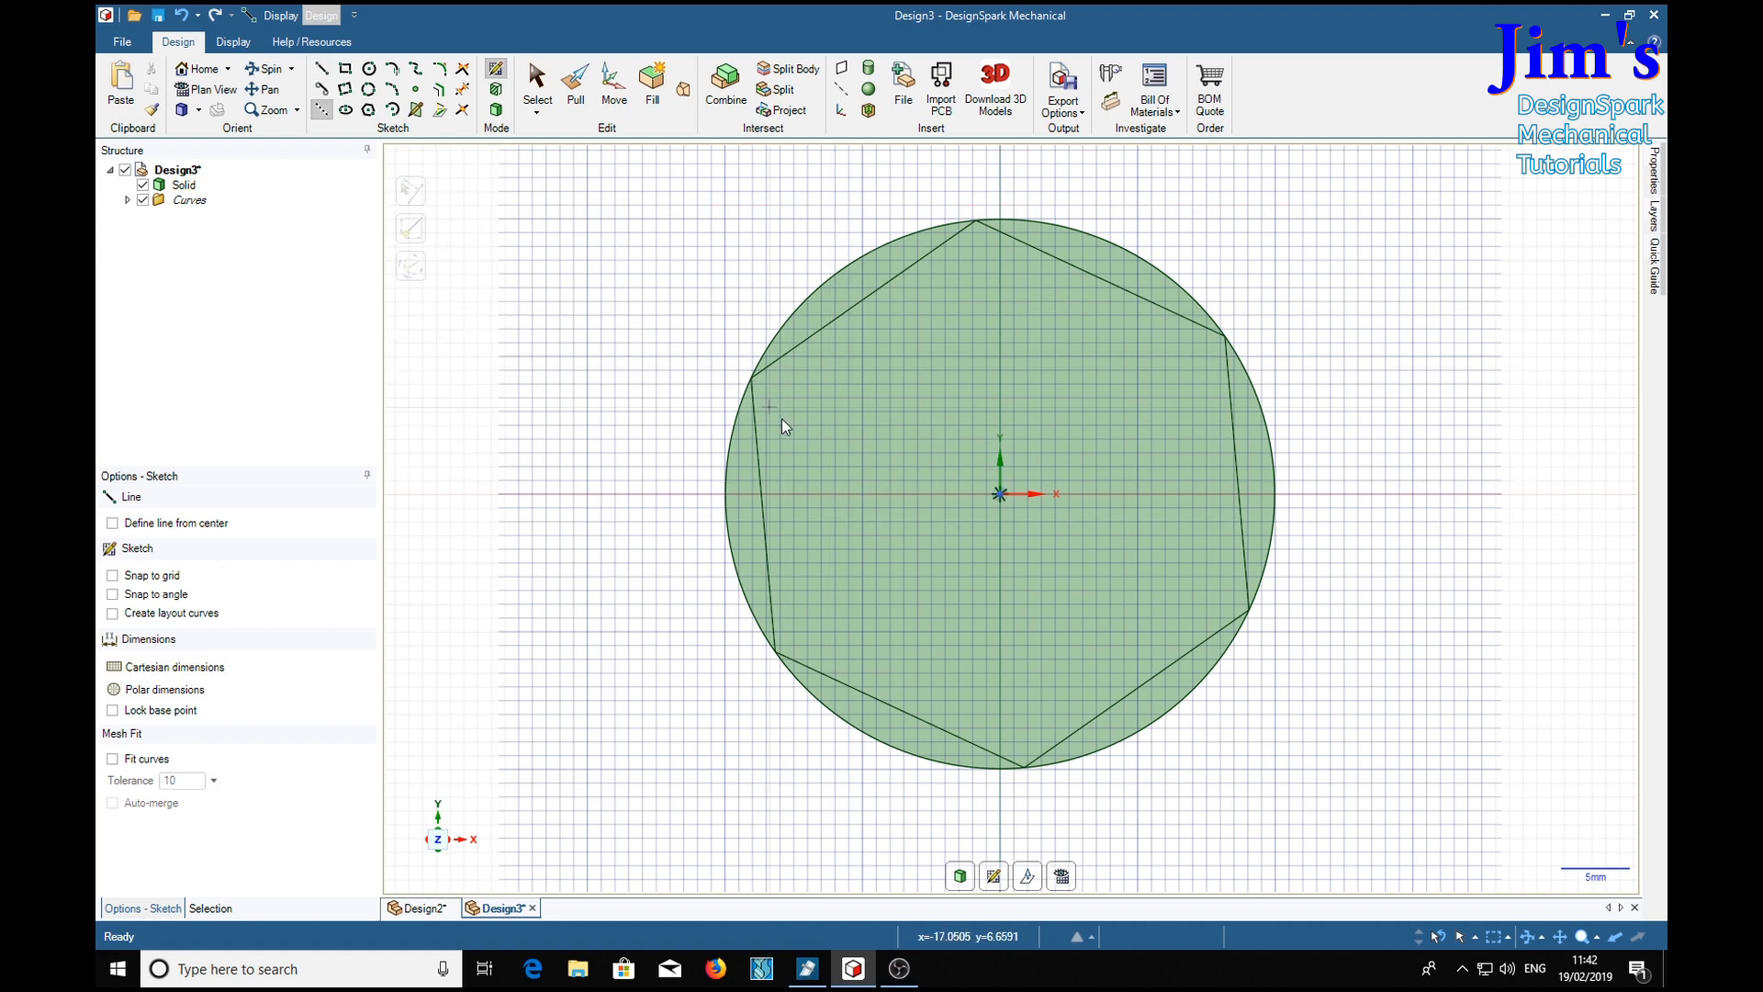
mouse_move(769, 380)
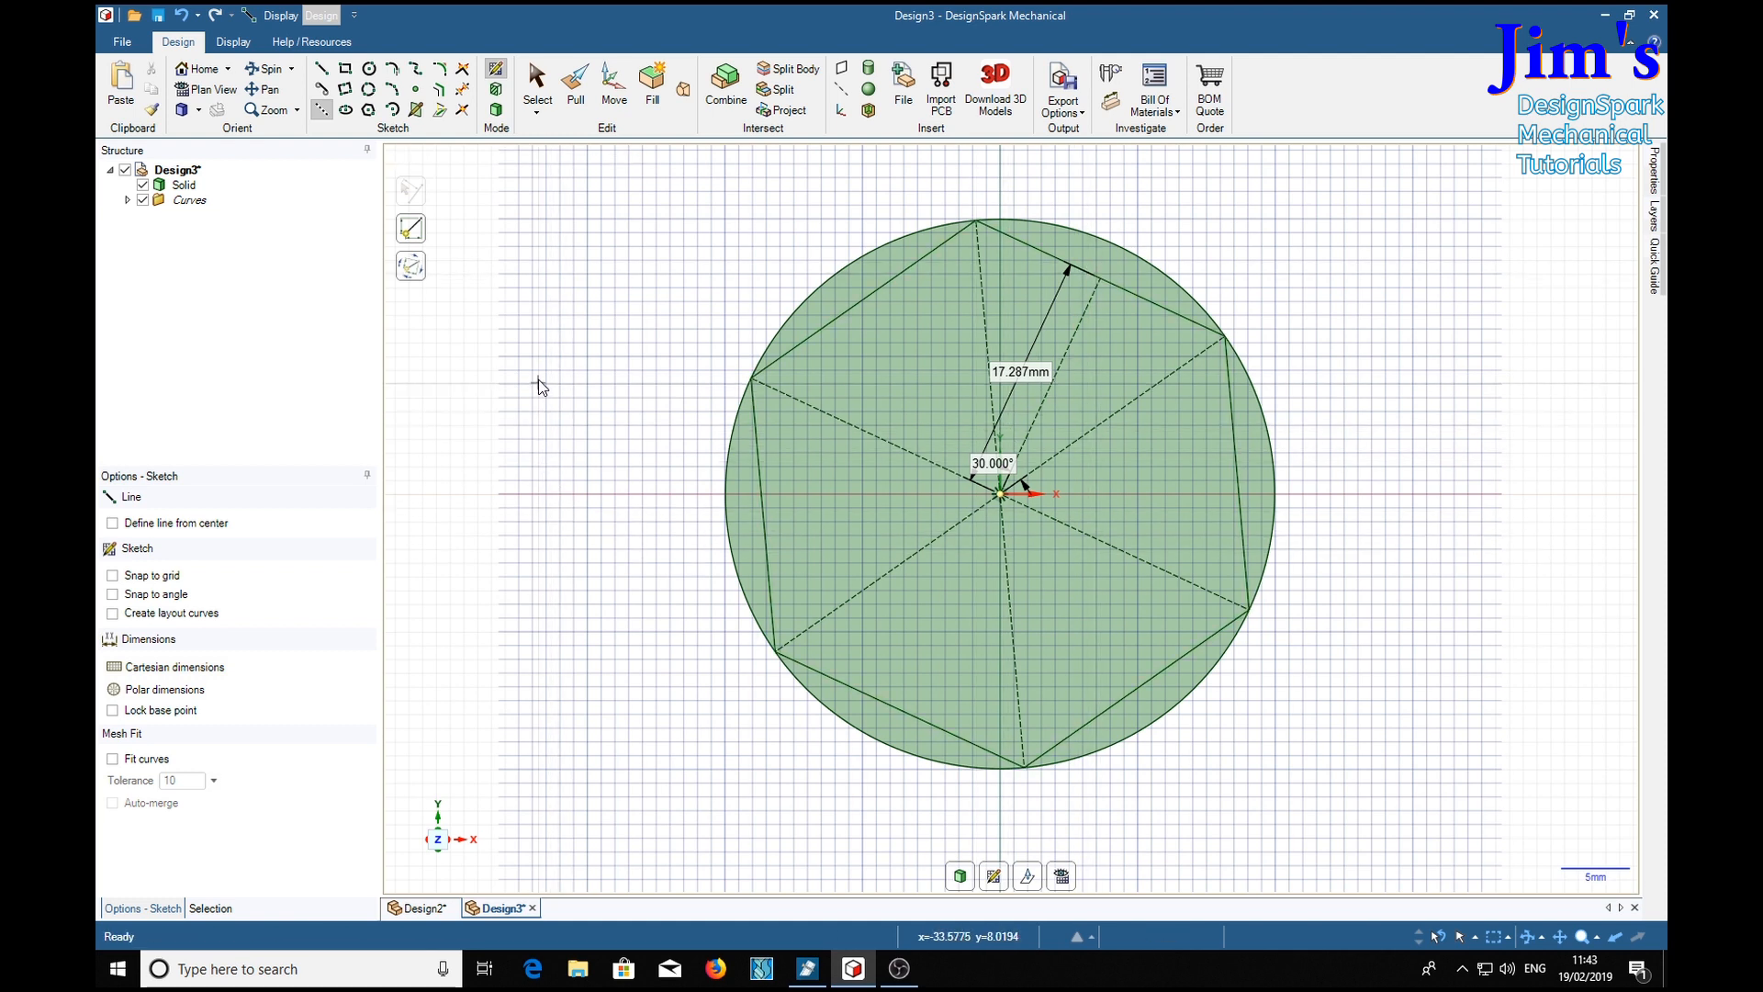
- Select the sketch curves and set the diameter lines through the centre as mirror lines
left_click(536, 79)
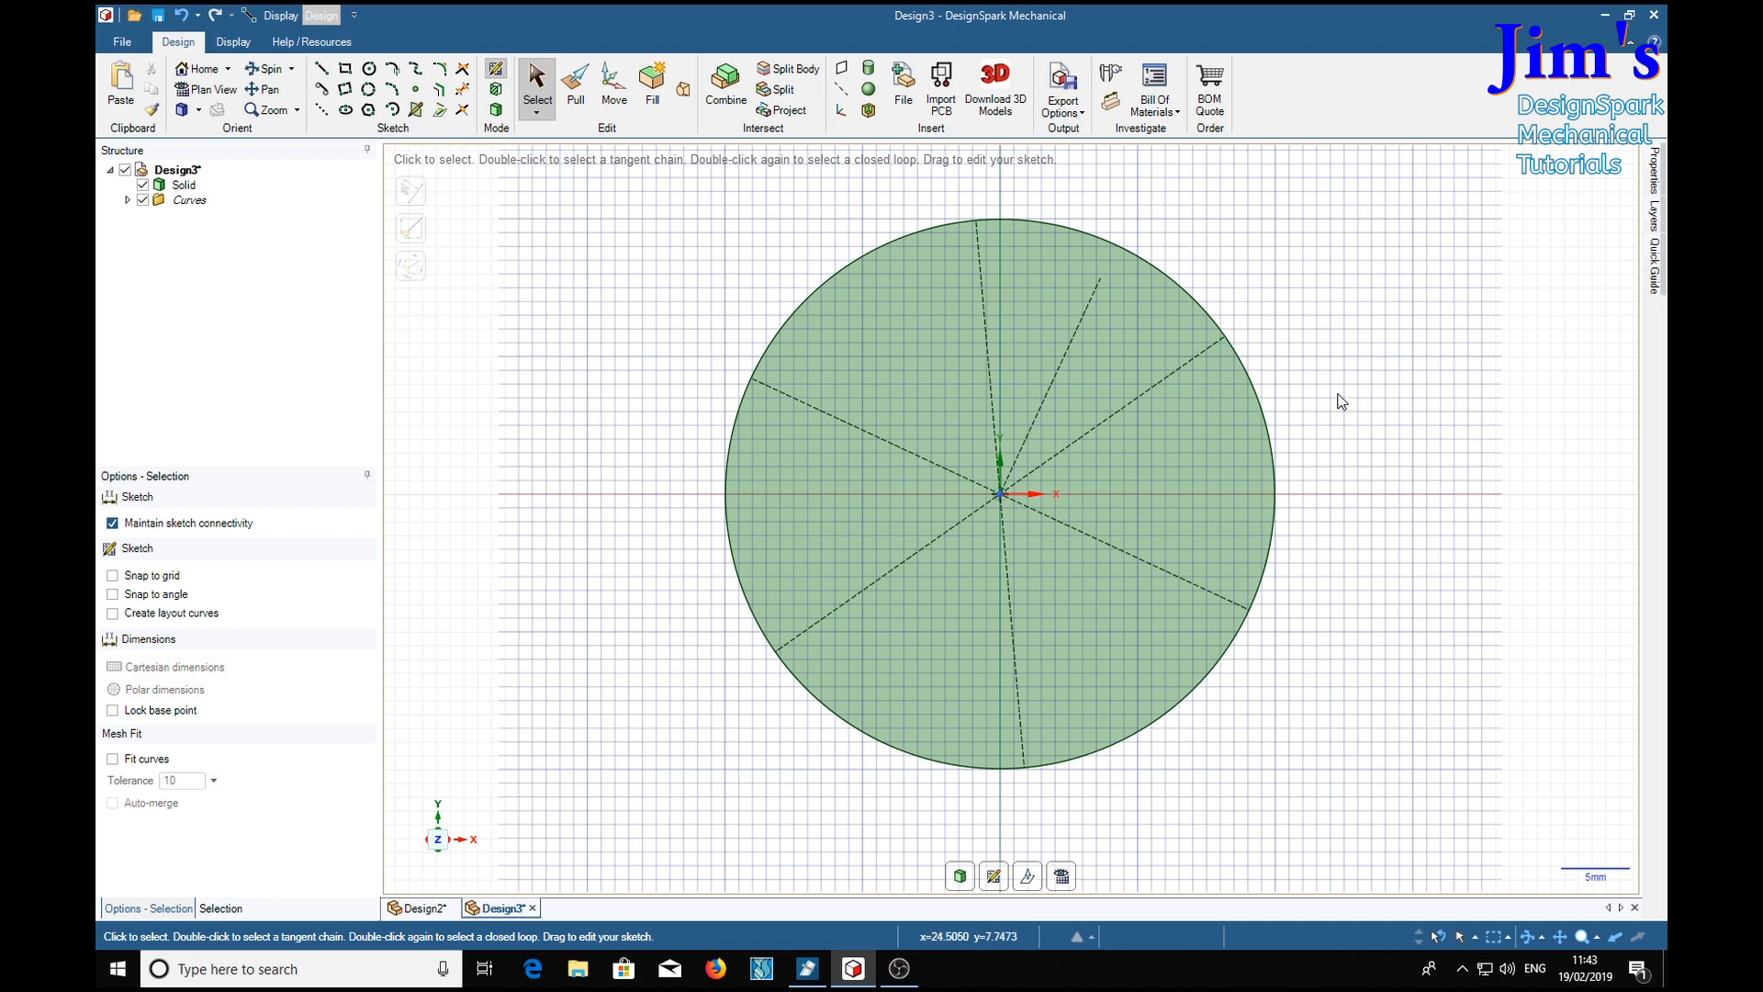
mouse_move(783, 471)
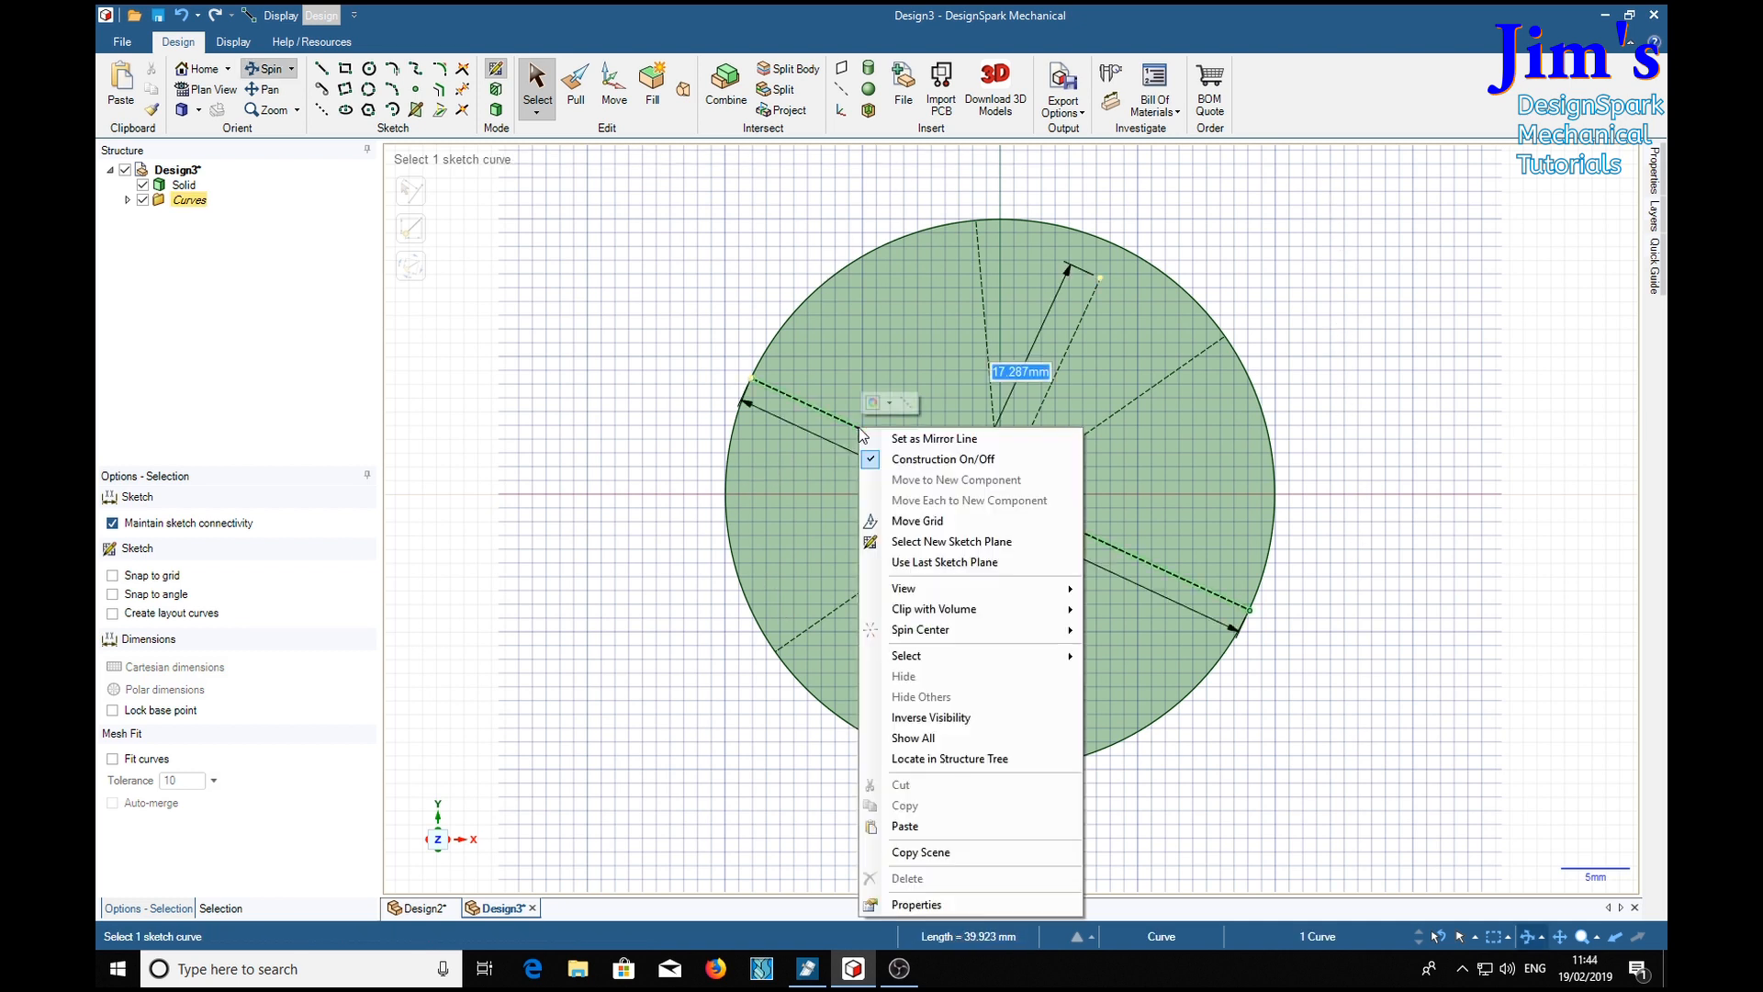
left_click(975, 337)
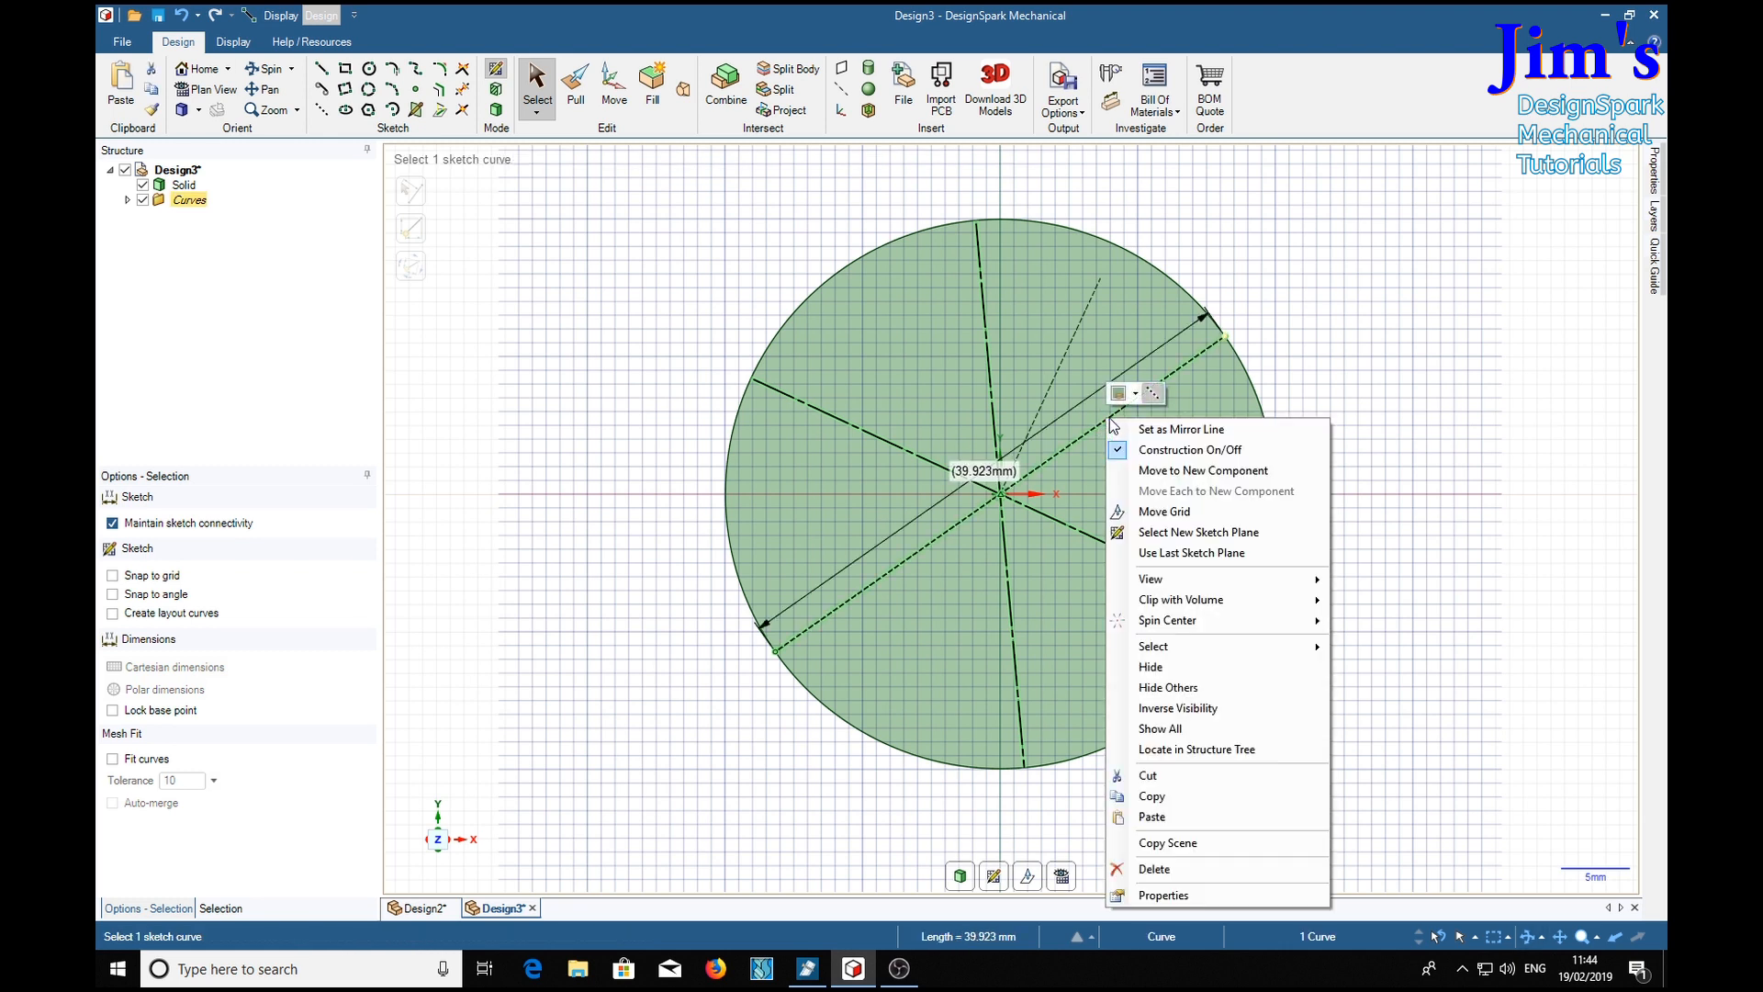
left_click(1480, 329)
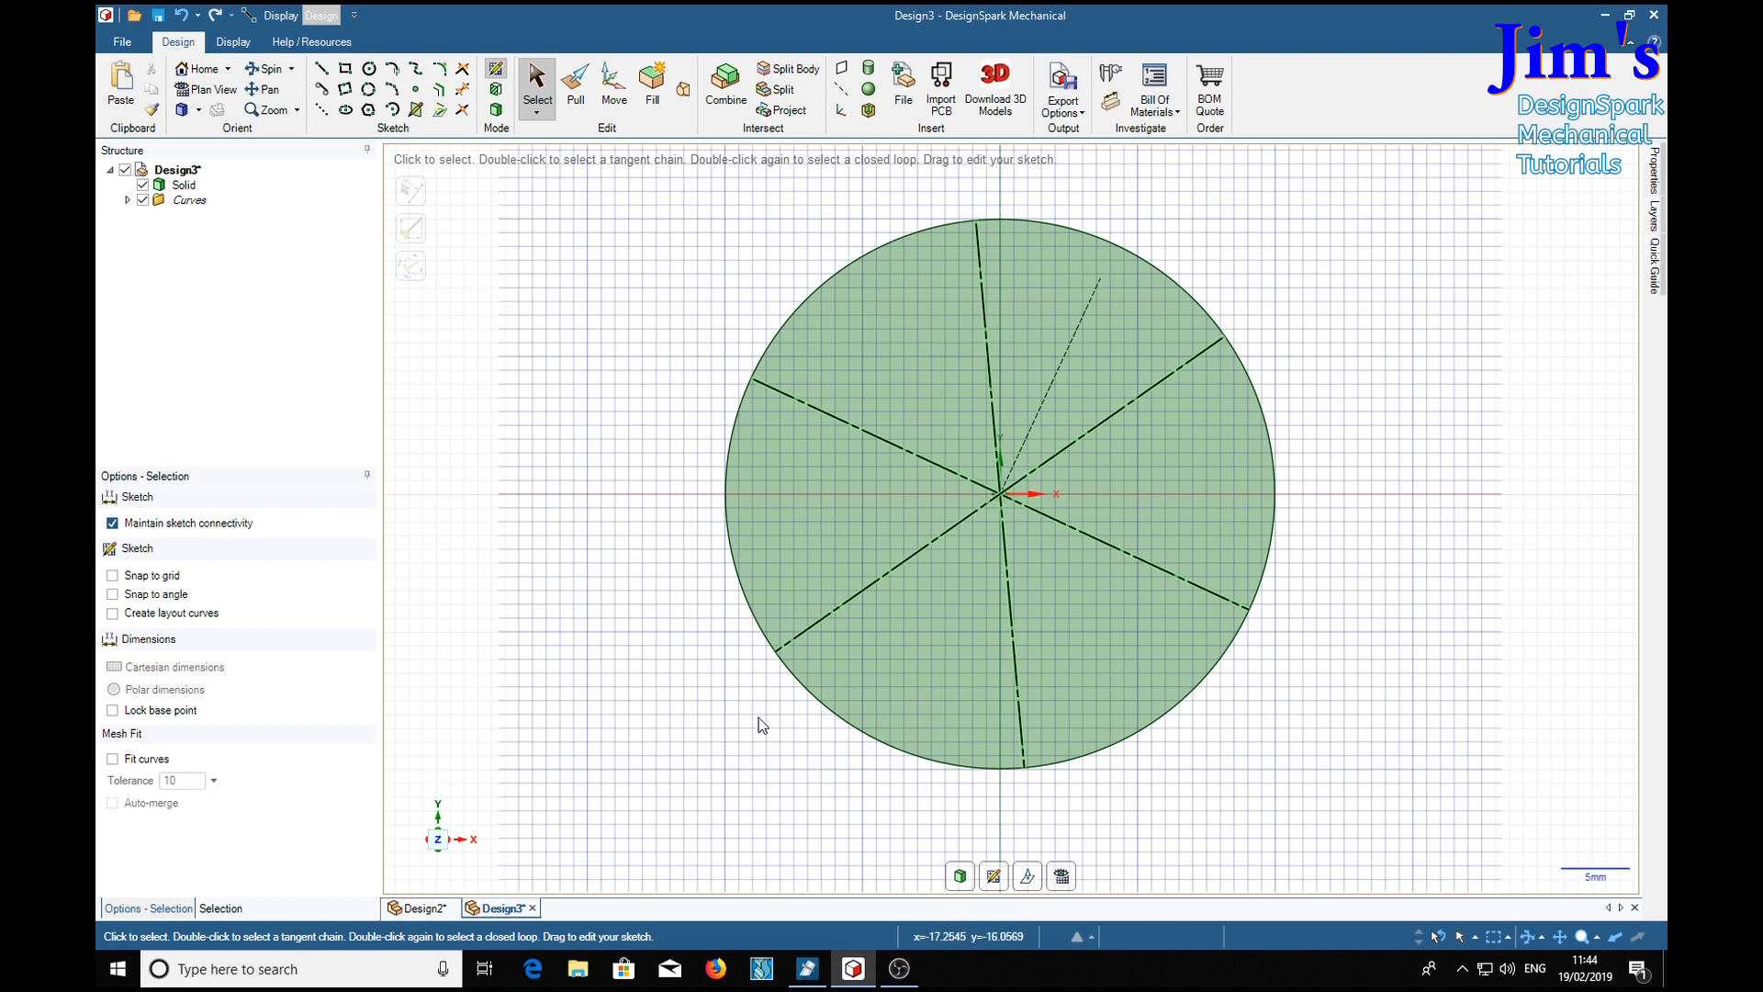
mouse_move(1102, 277)
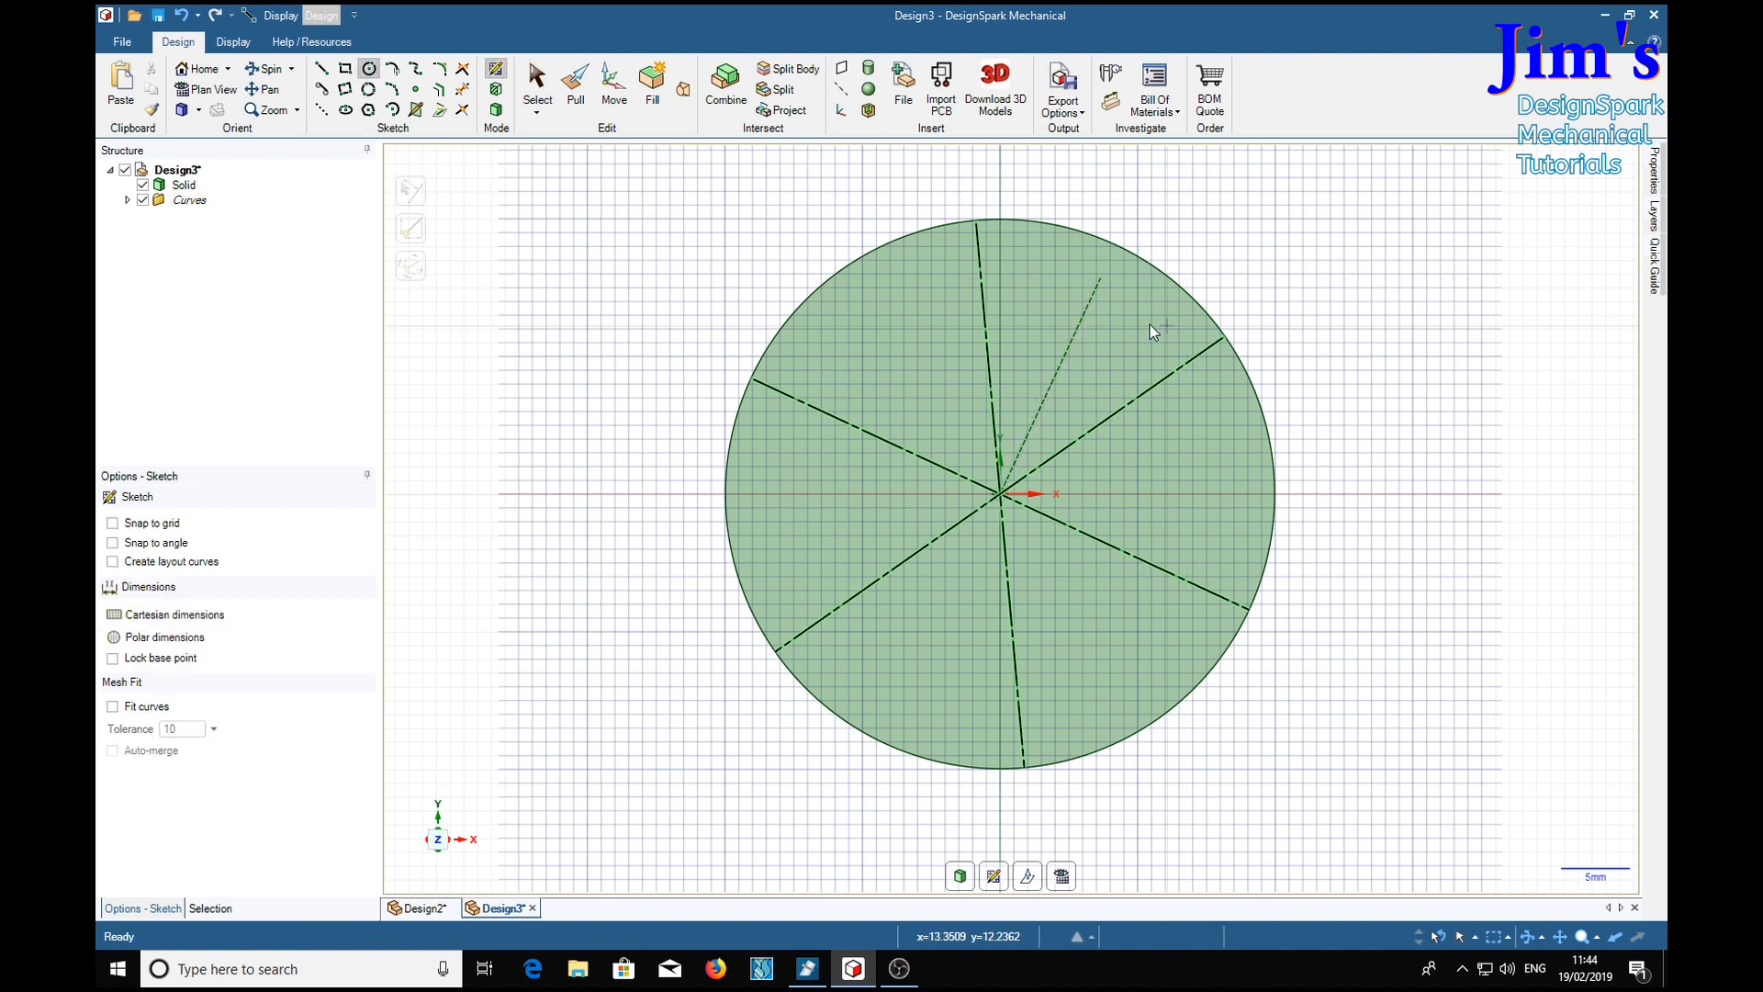
mouse_move(417, 507)
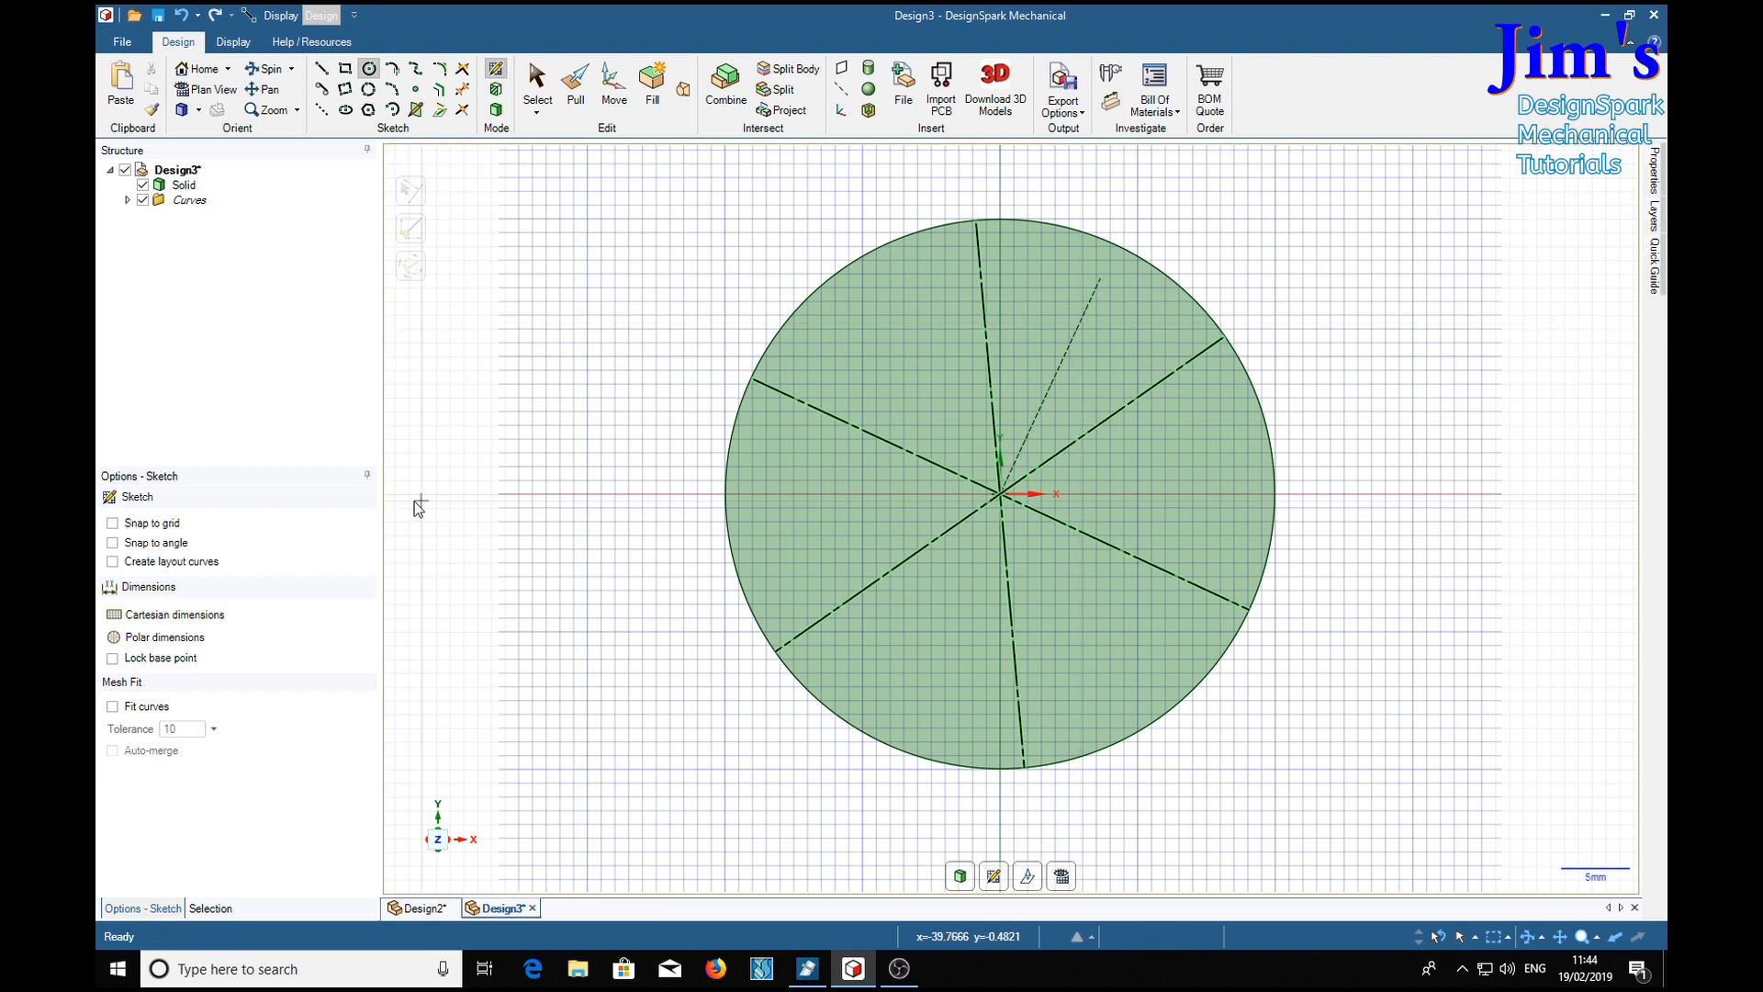
- Place the 3.835 mm hole circle at the 30° line's end and finish the sketch
left_click(112, 522)
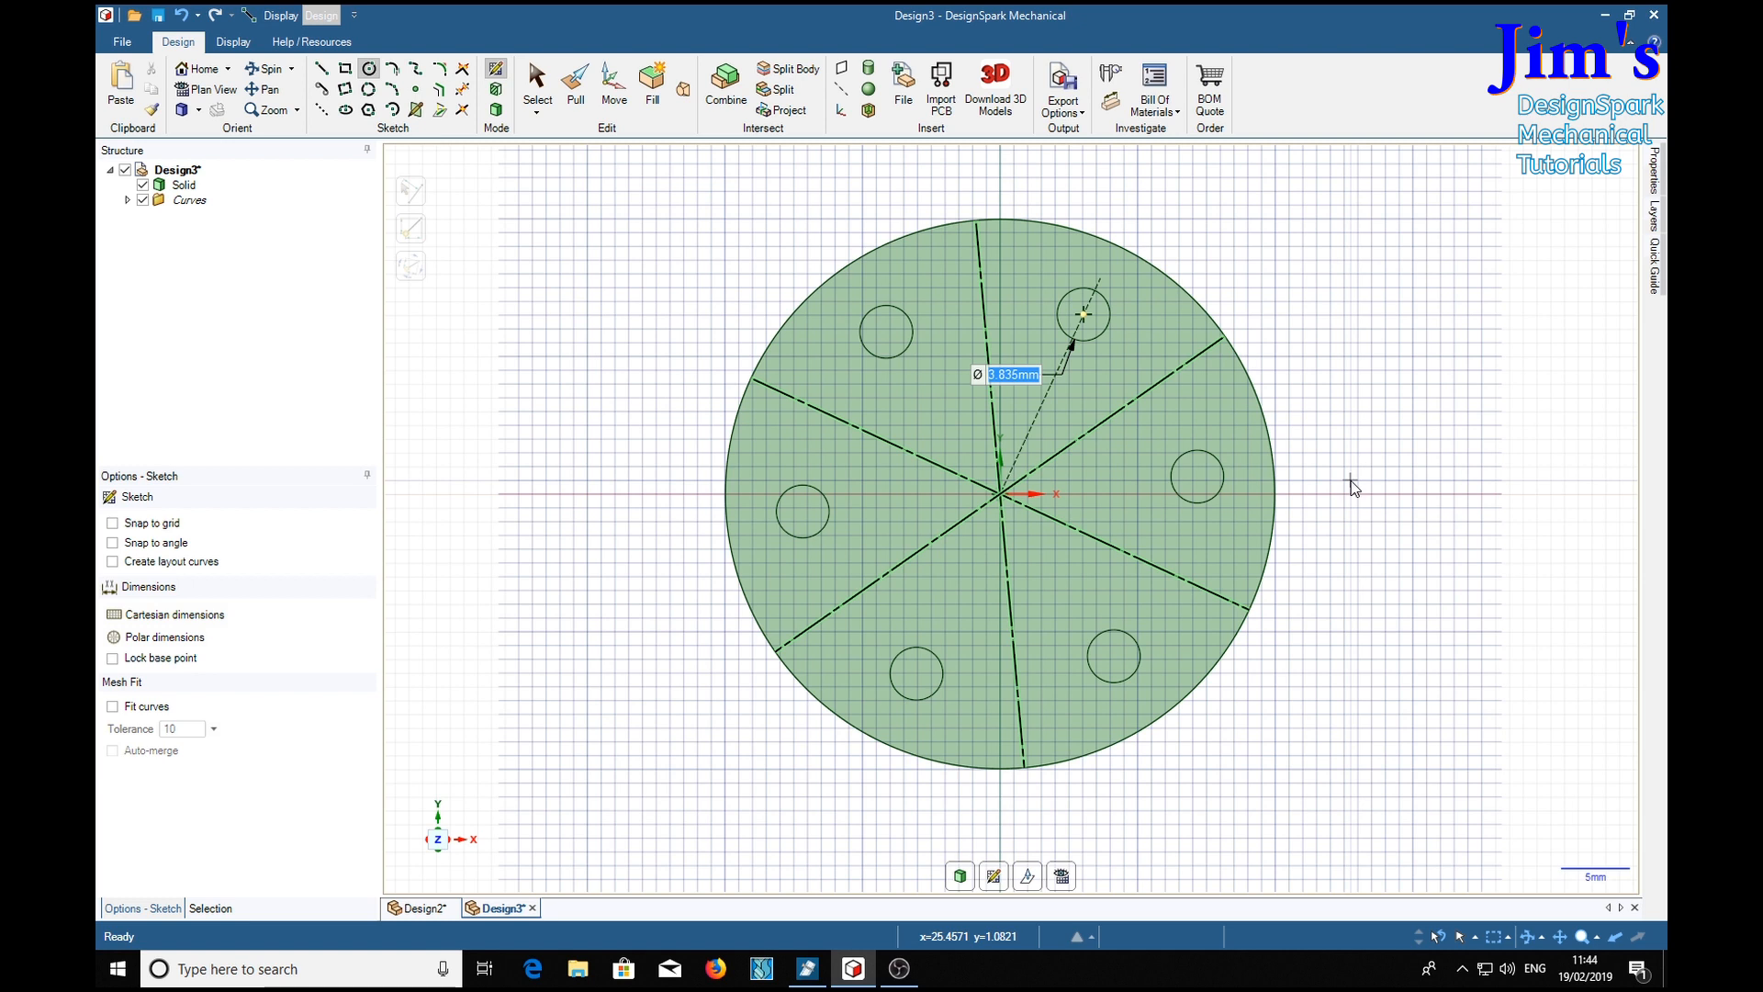
mouse_move(1347, 509)
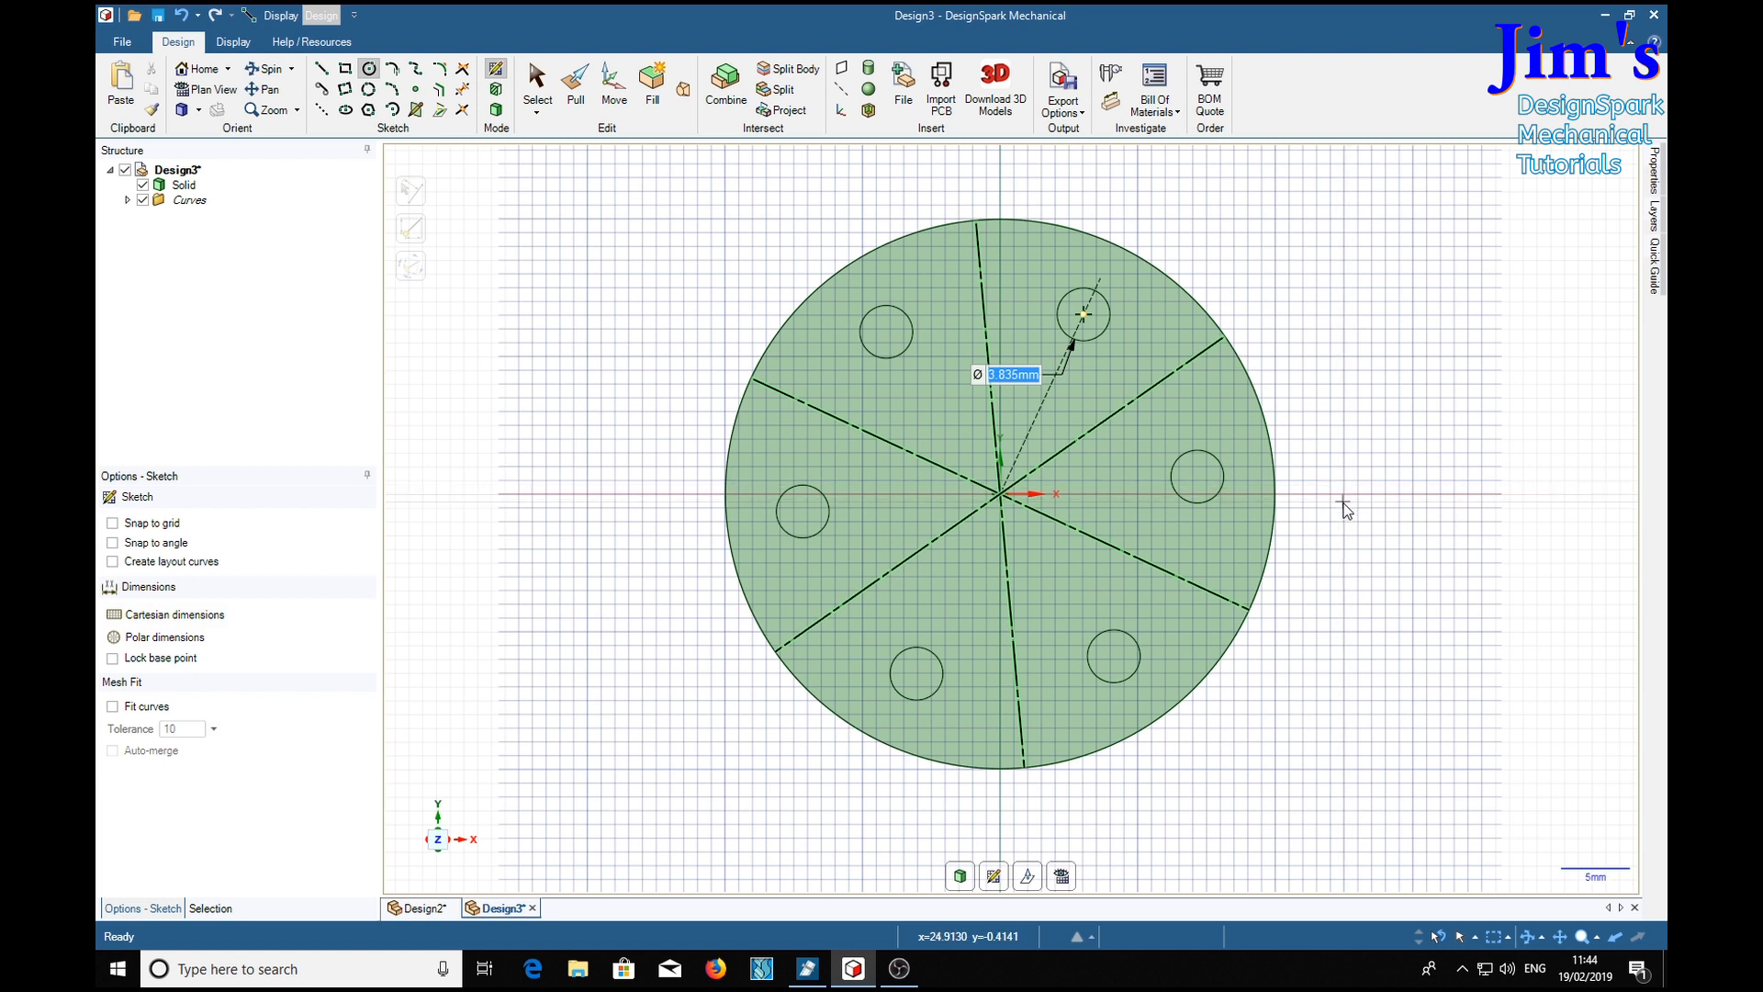
left_click(574, 84)
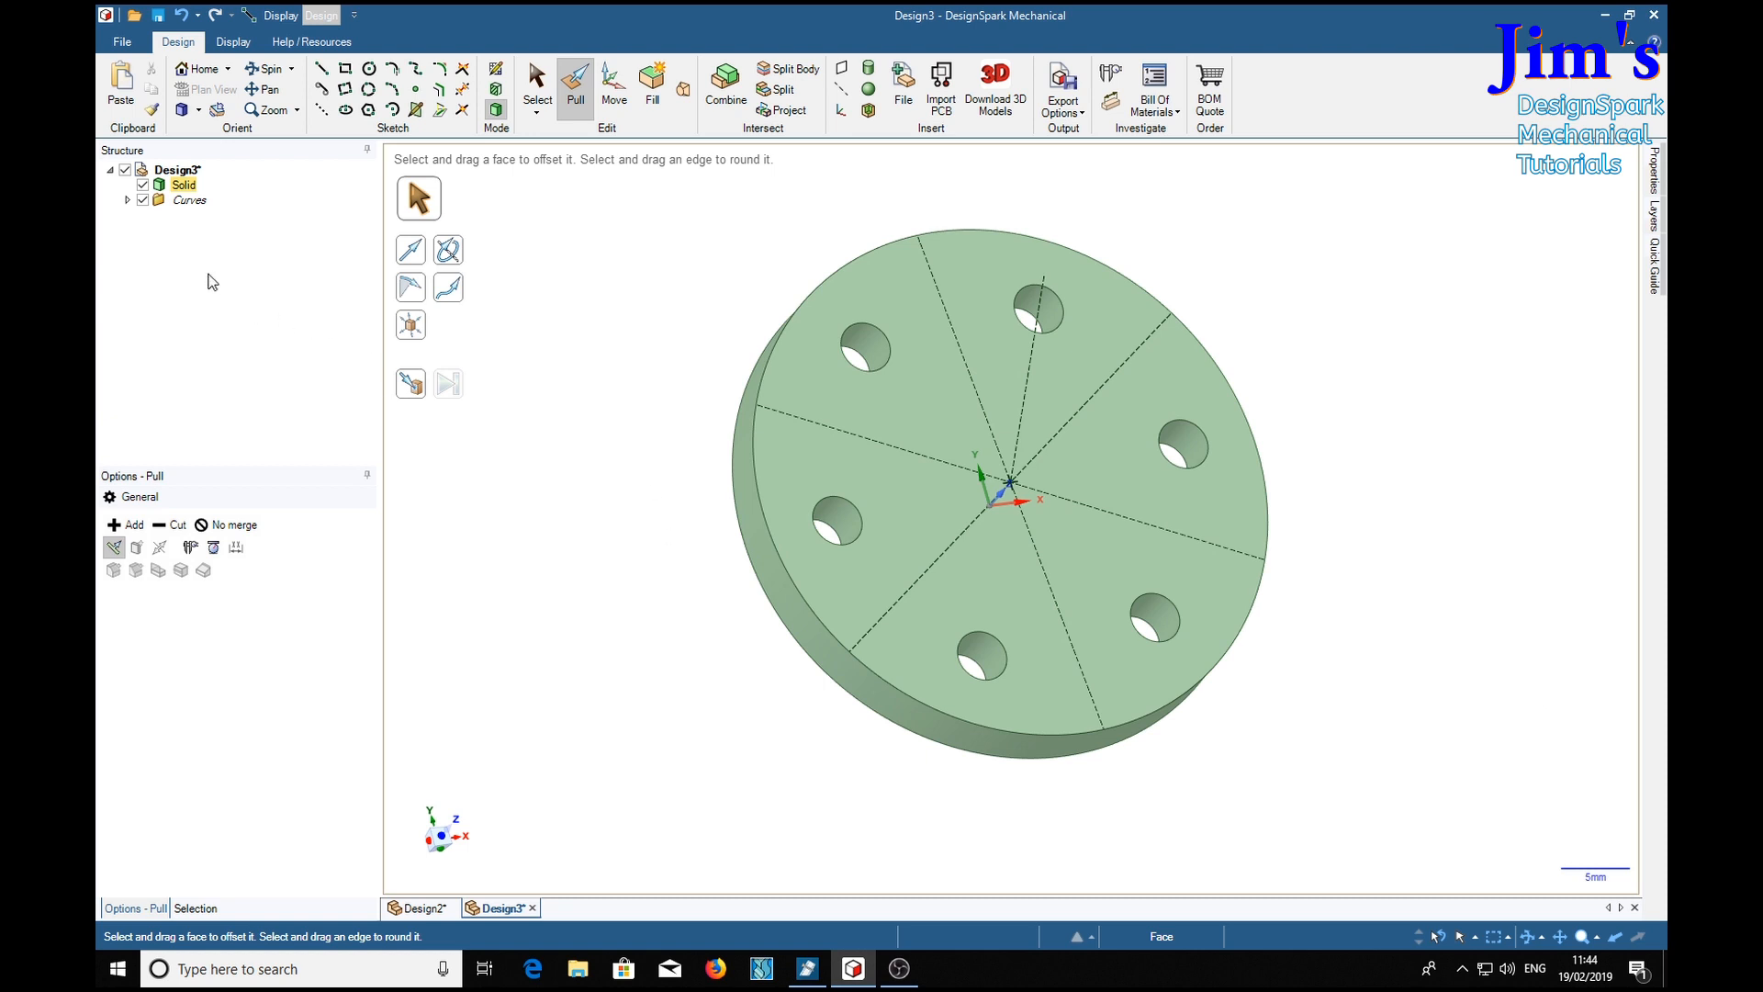
- Bring up options for the leftover Curves group in the Structure tree
right_click(189, 200)
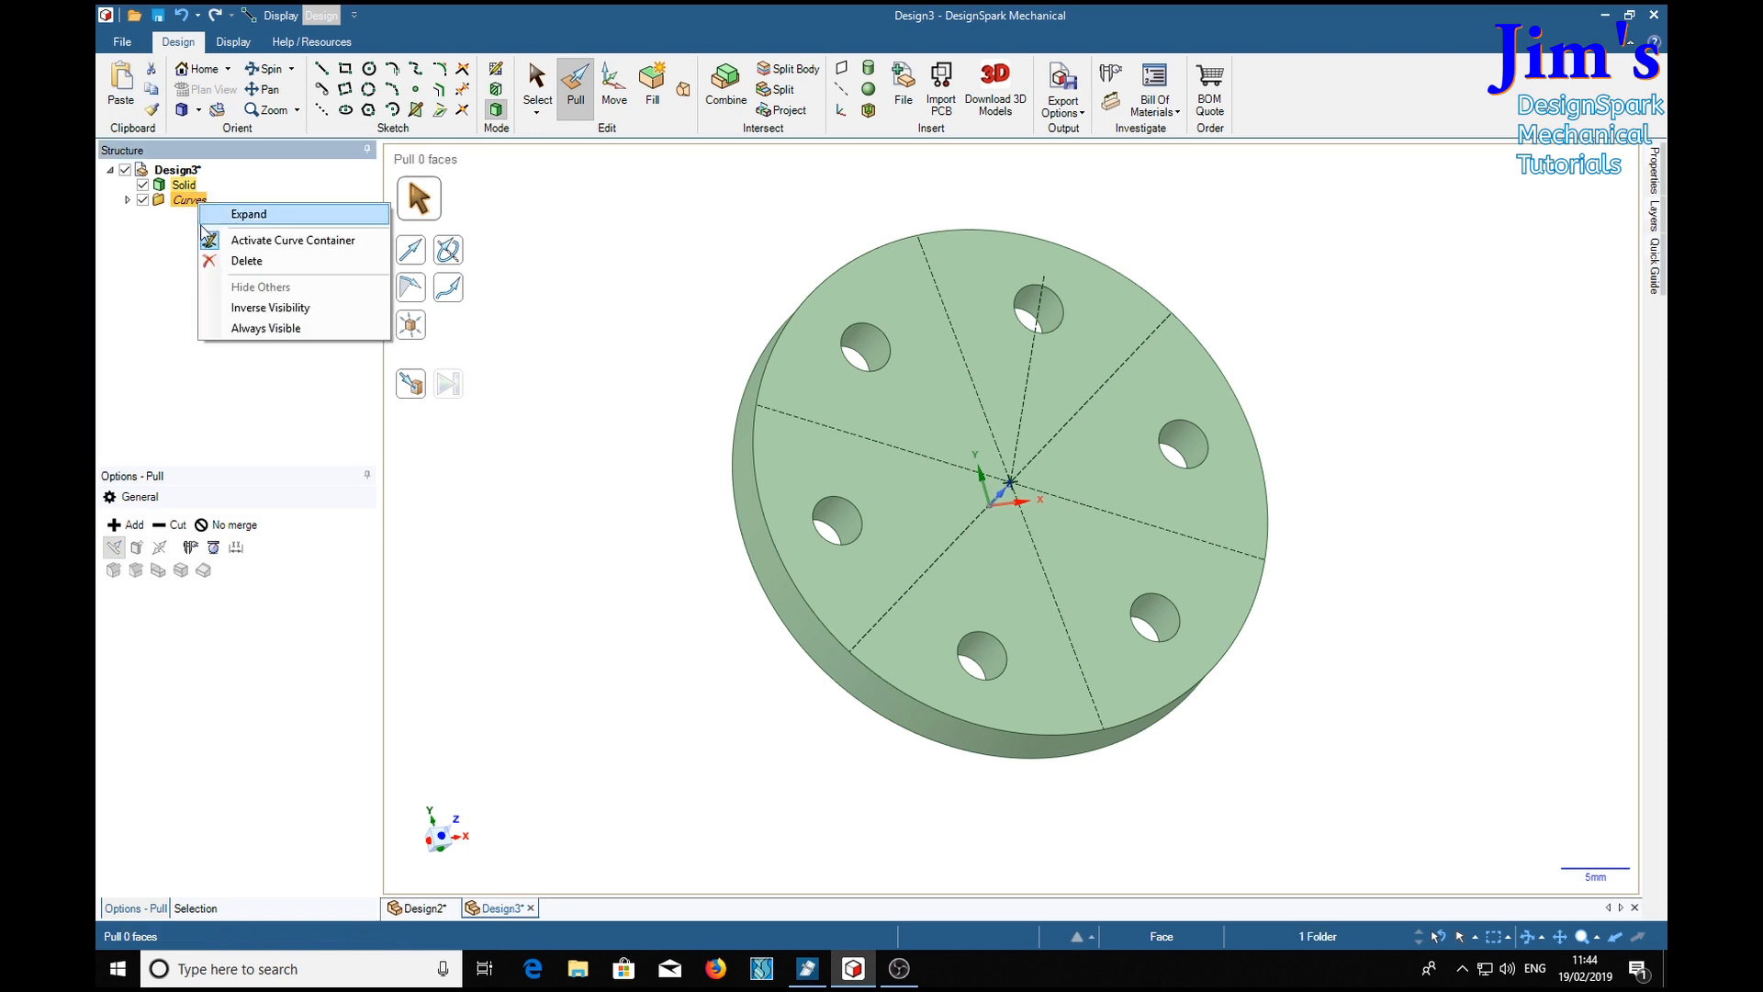
- Delete the construction curves, leaving the clean six-hole disc
left_click(246, 260)
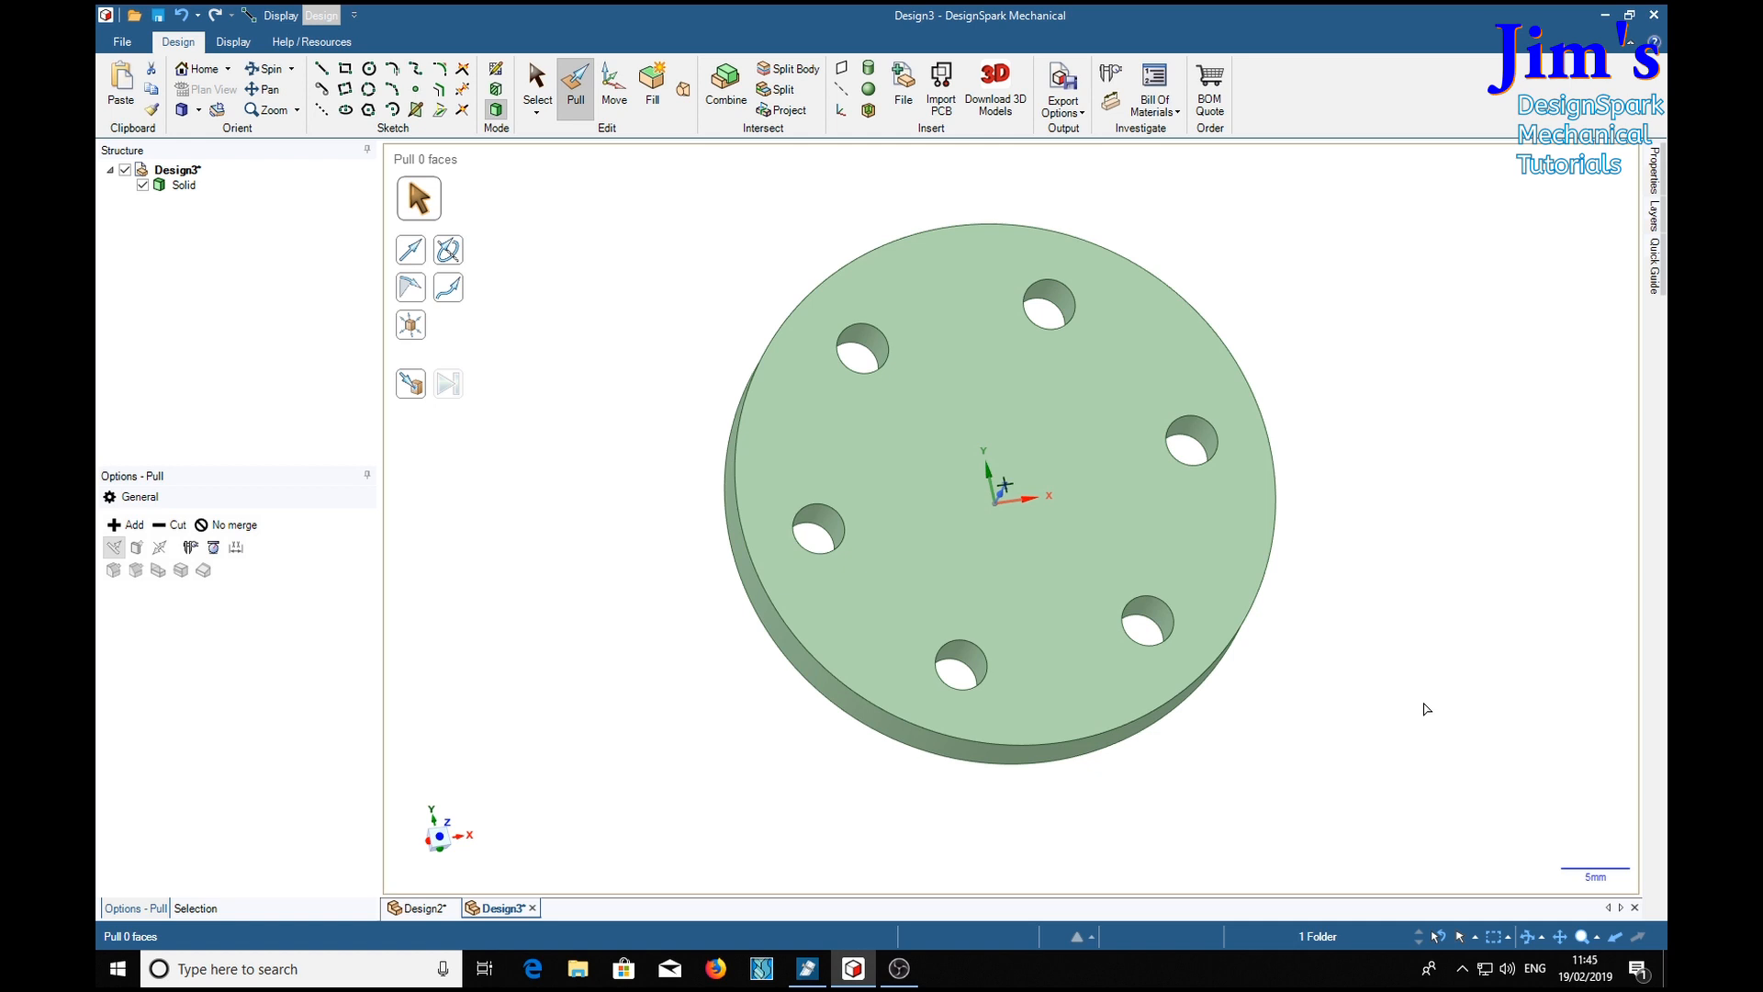
mouse_move(1369, 739)
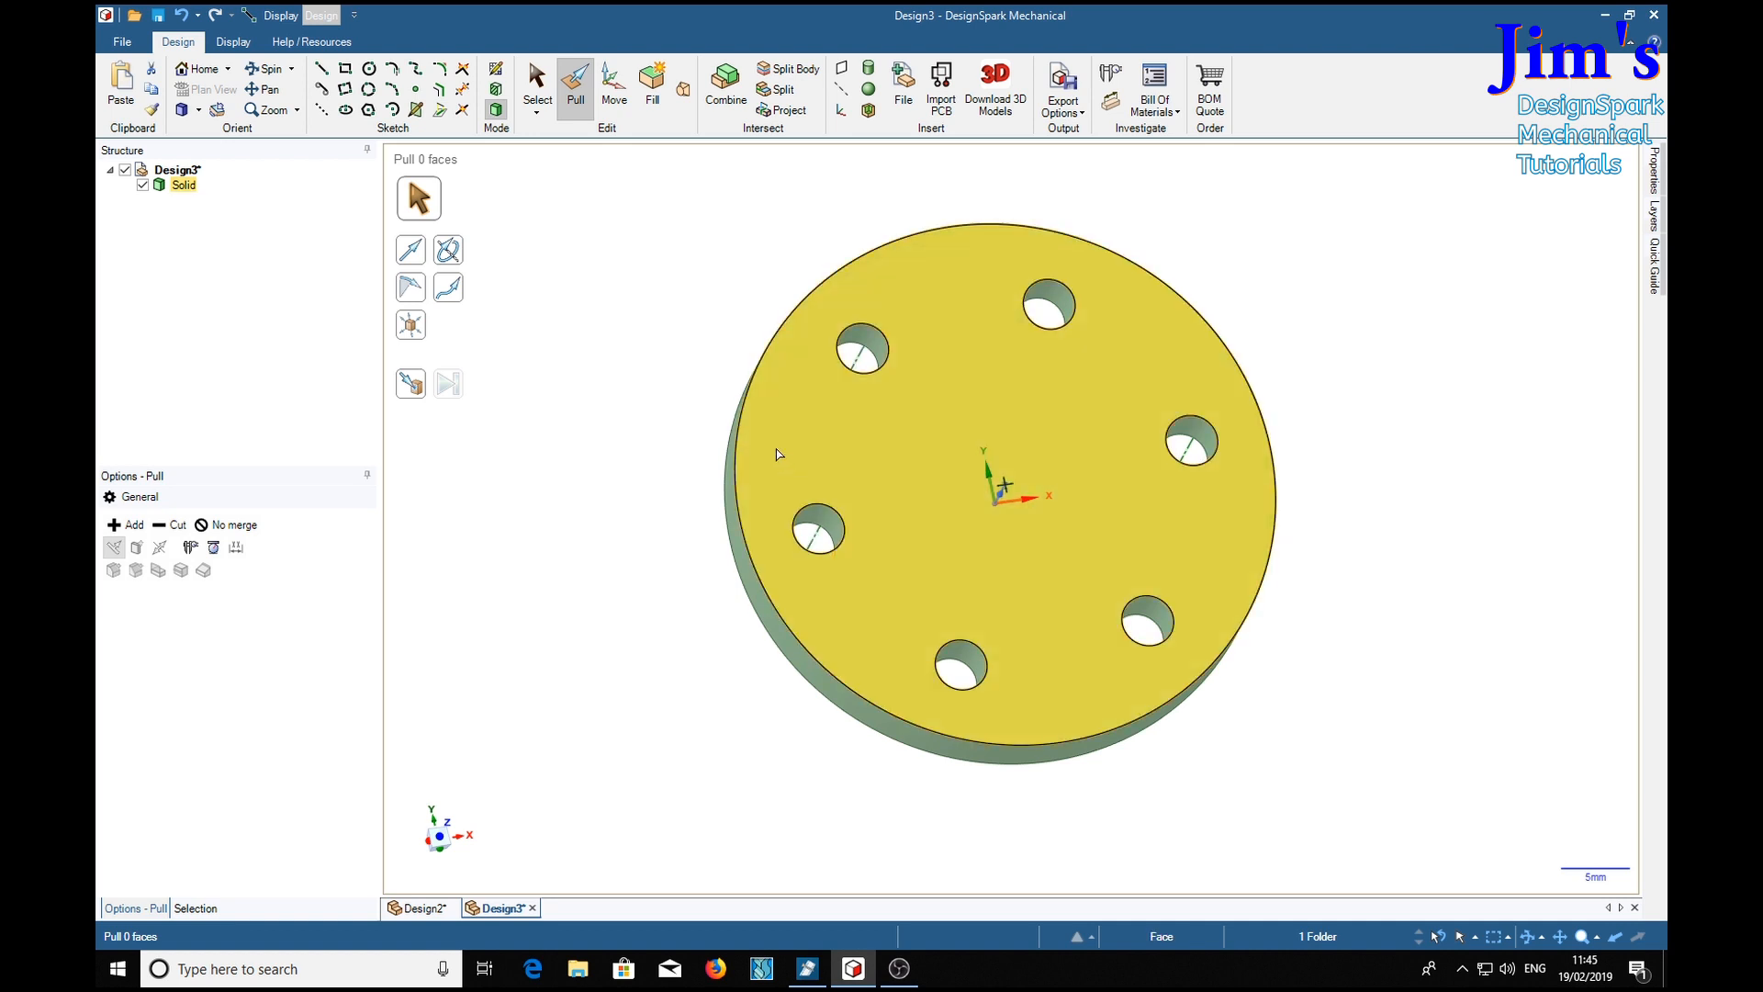
mouse_move(921, 468)
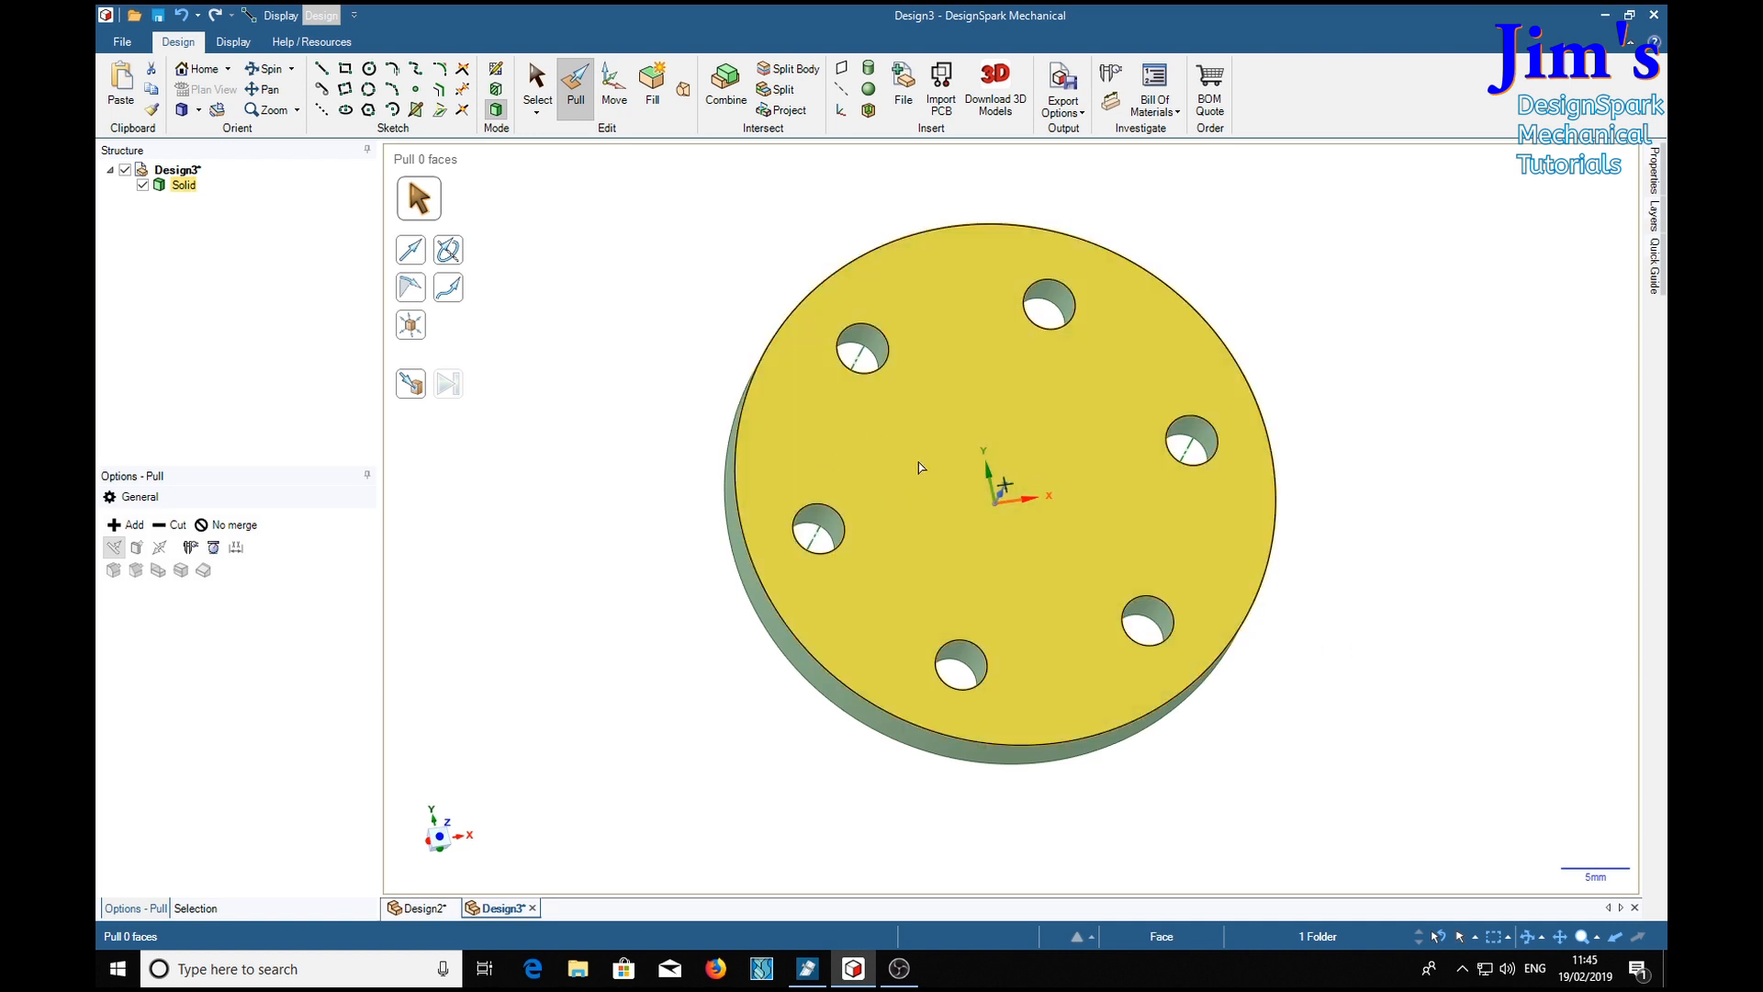
mouse_move(1035, 625)
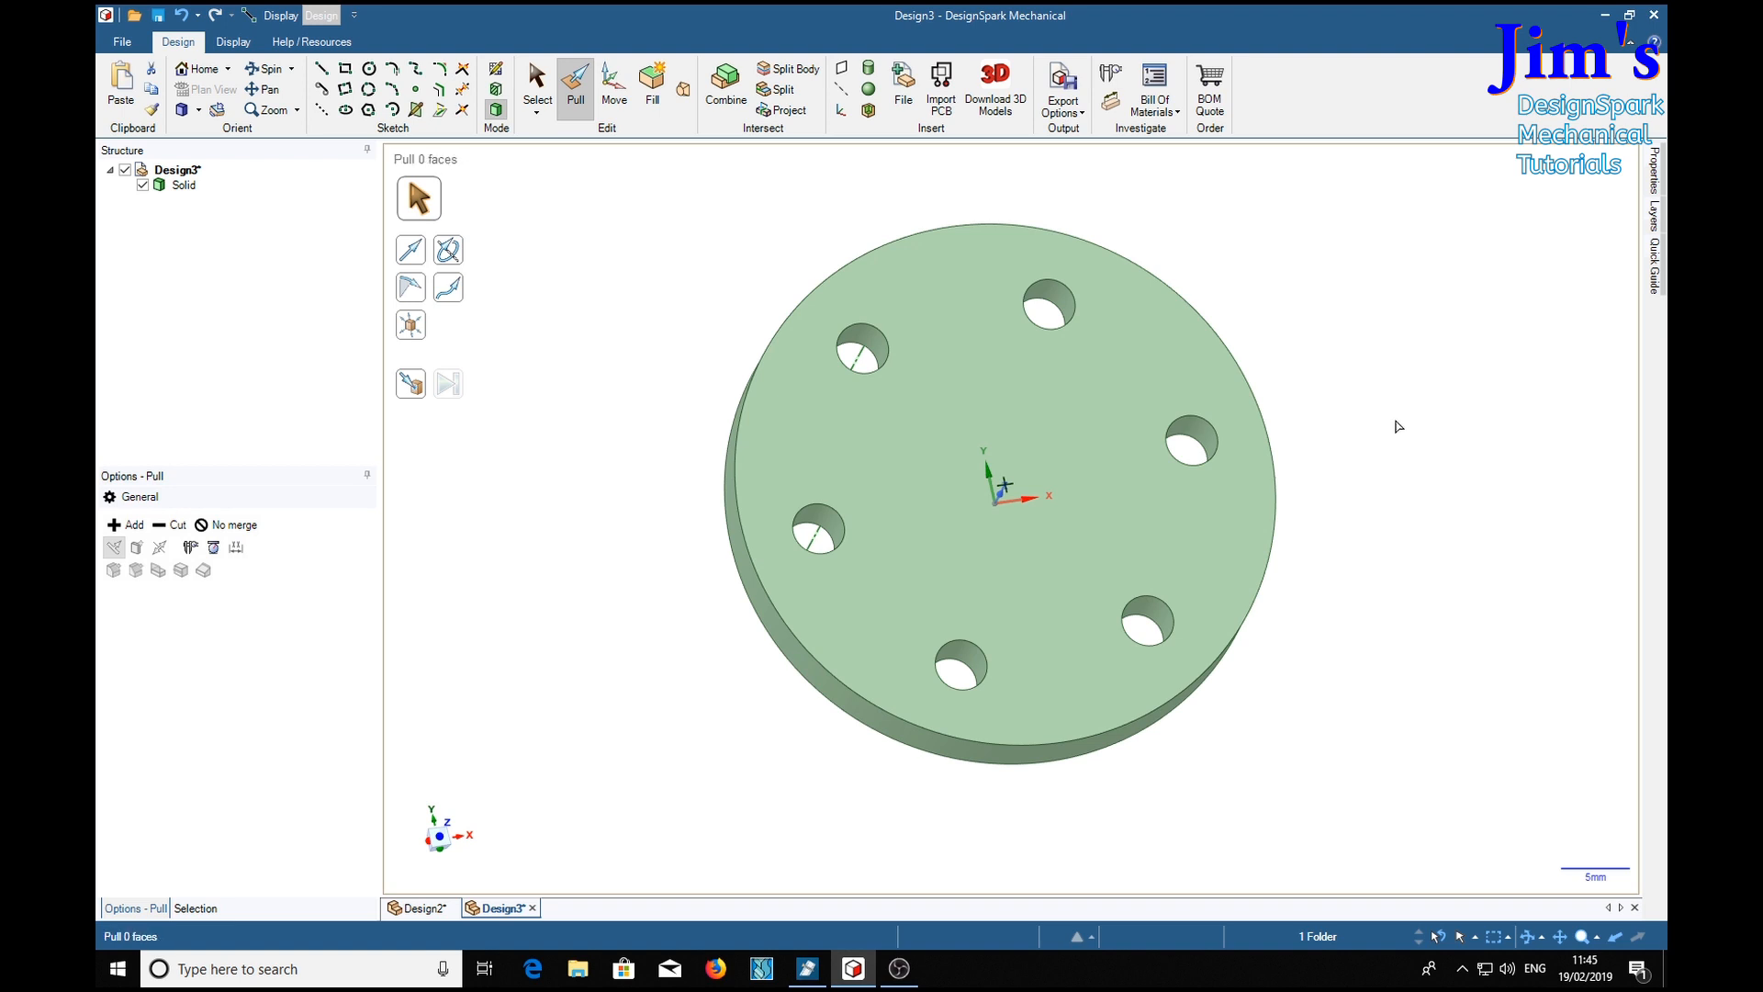
mouse_move(1392, 439)
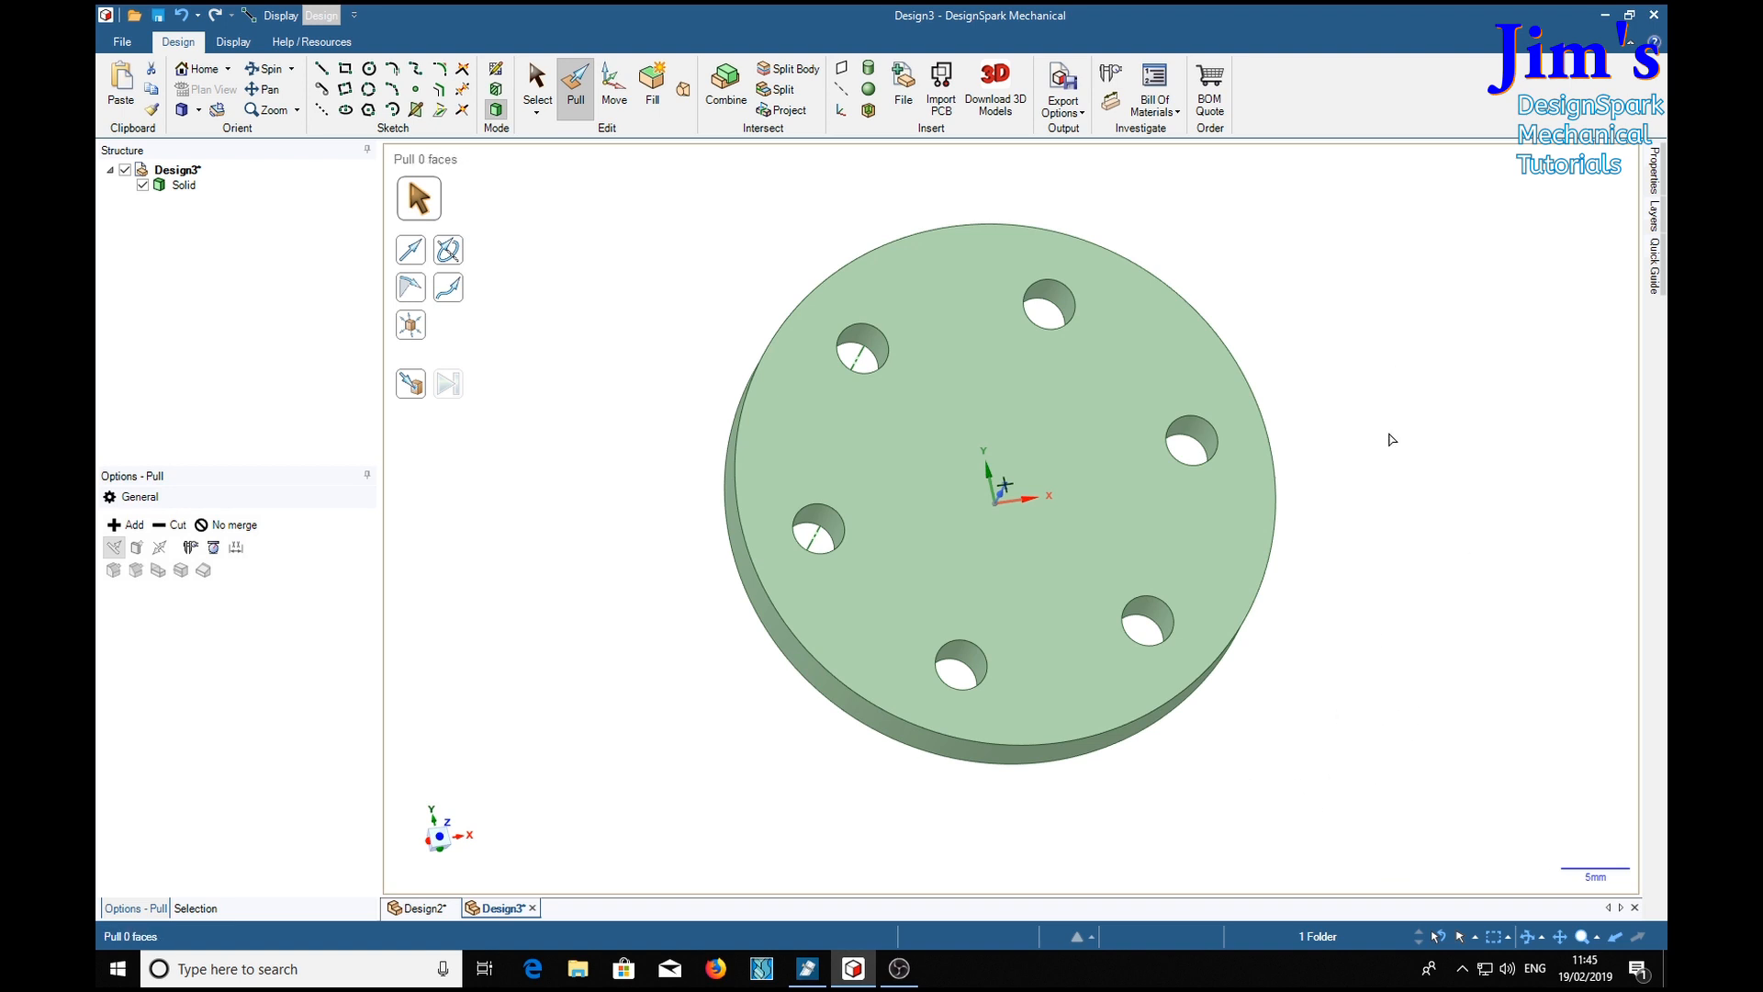
mouse_move(1253, 796)
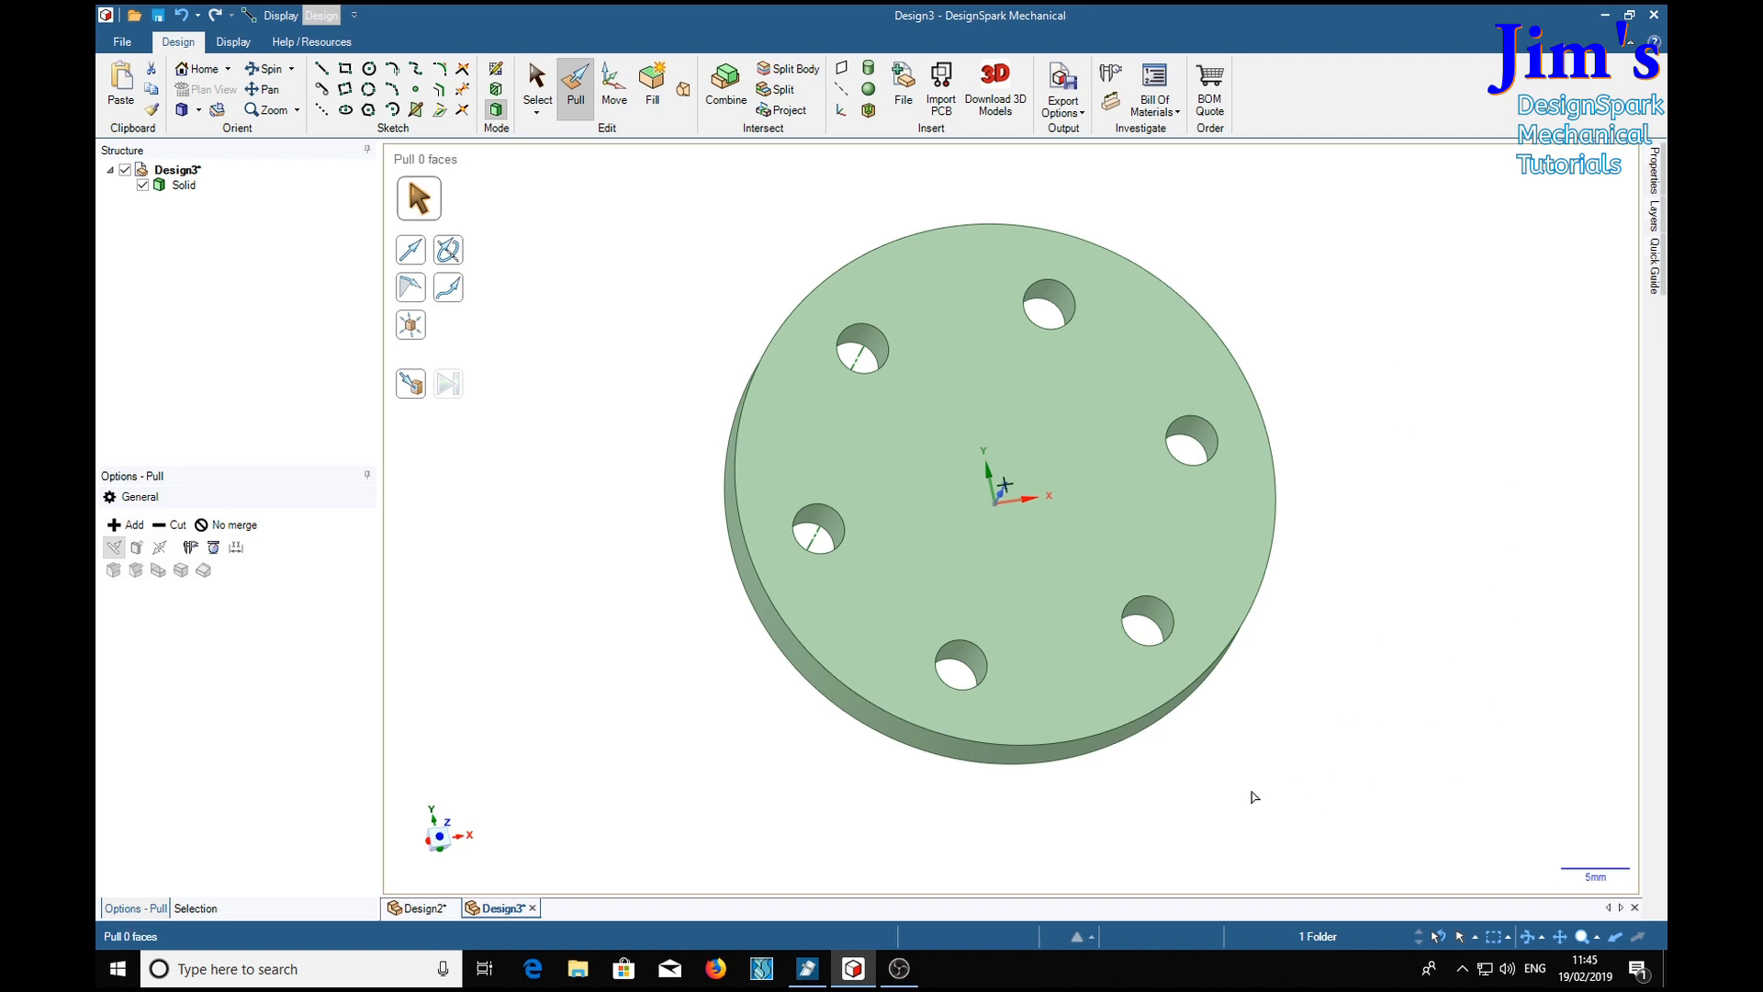